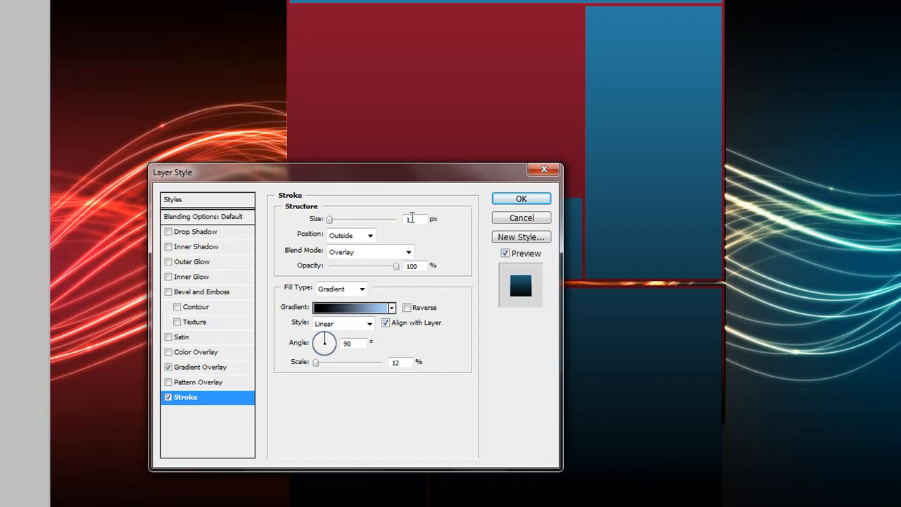
Change the layer's stroke to 2 px with a solid white colour fill and apply it.
type("2")
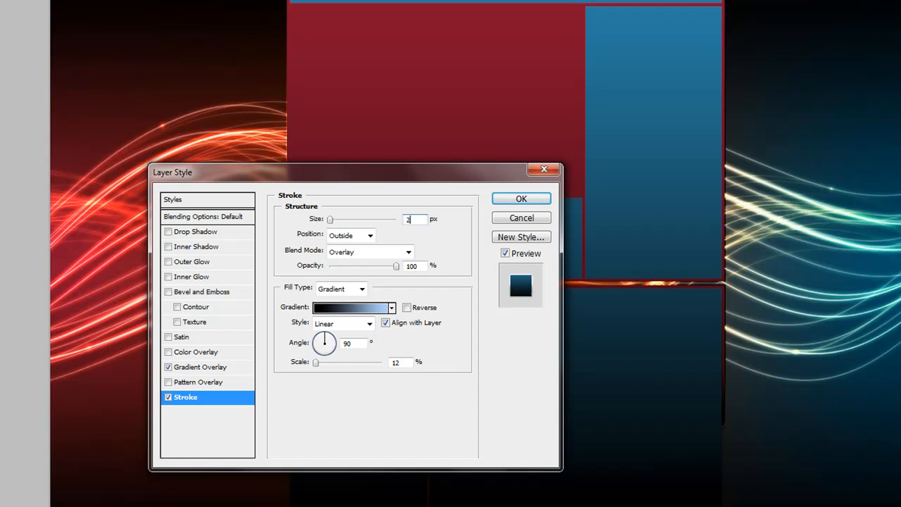
left_click(206, 216)
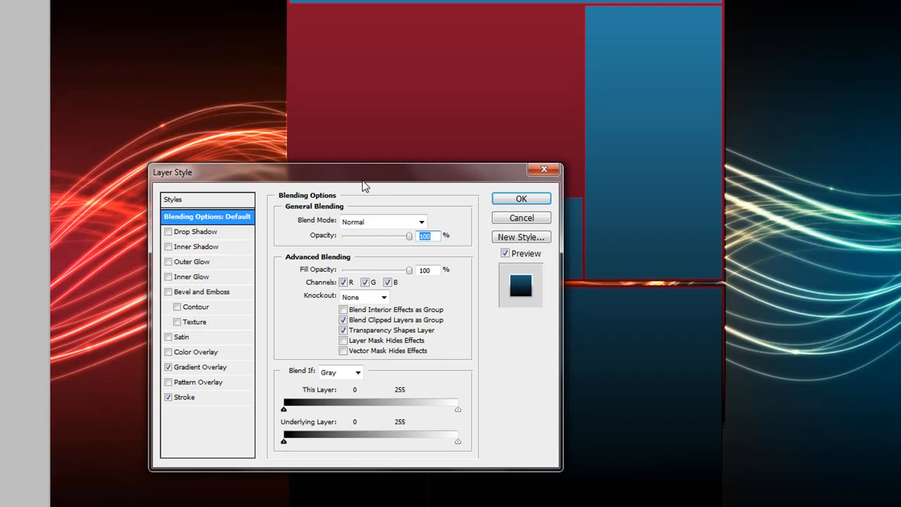
mouse_move(352, 267)
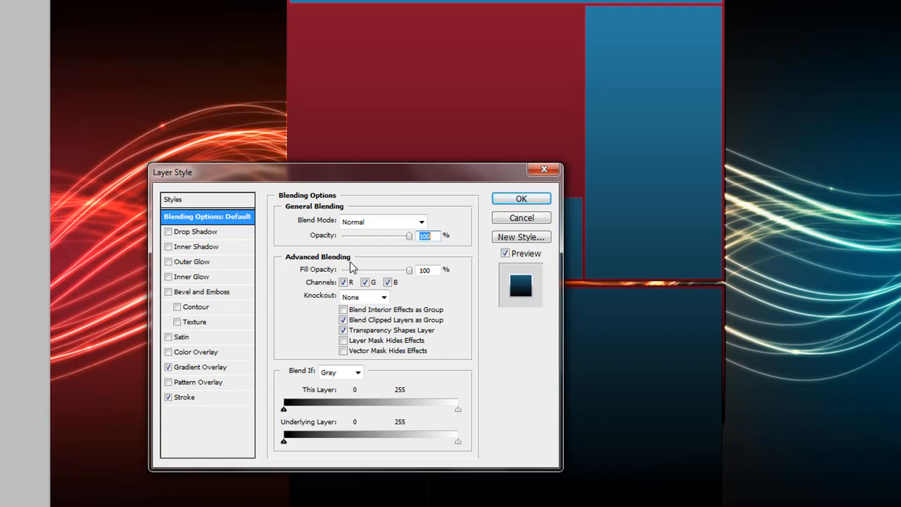
left_click(184, 397)
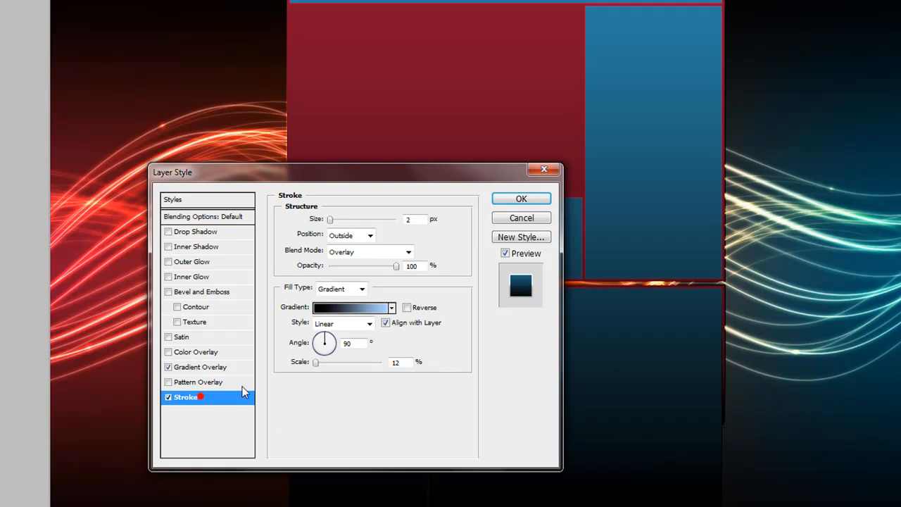
left_click(362, 288)
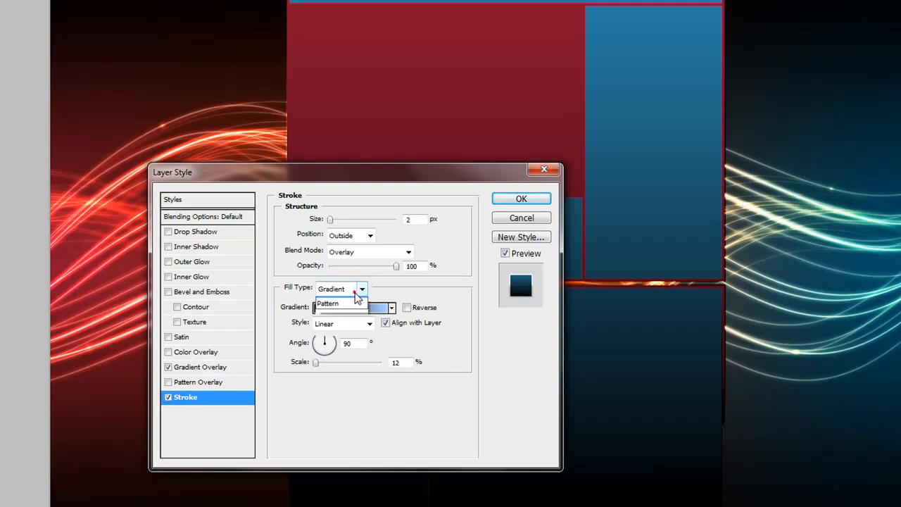
left_click(341, 289)
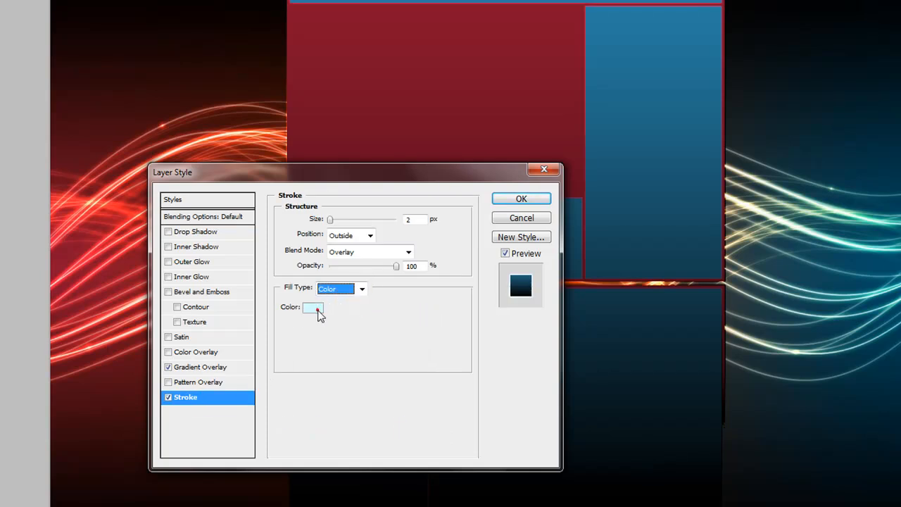
left_click(312, 307)
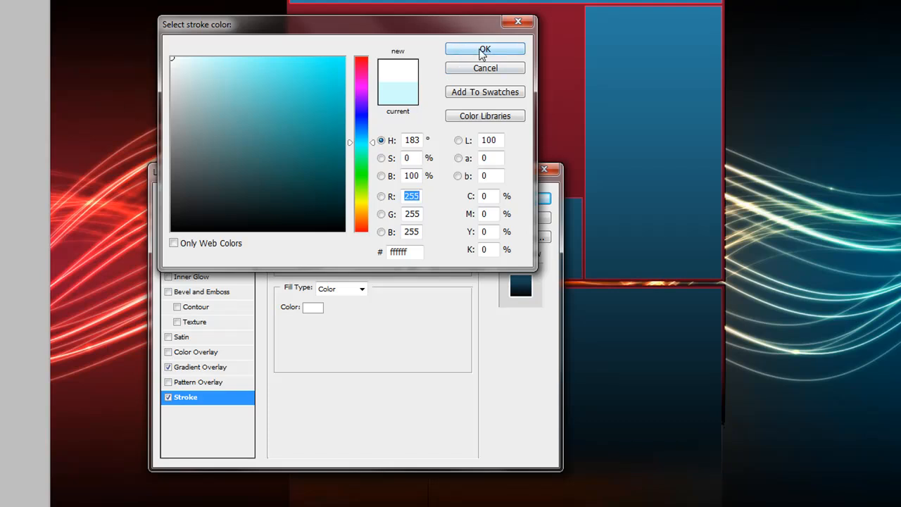
left_click(485, 48)
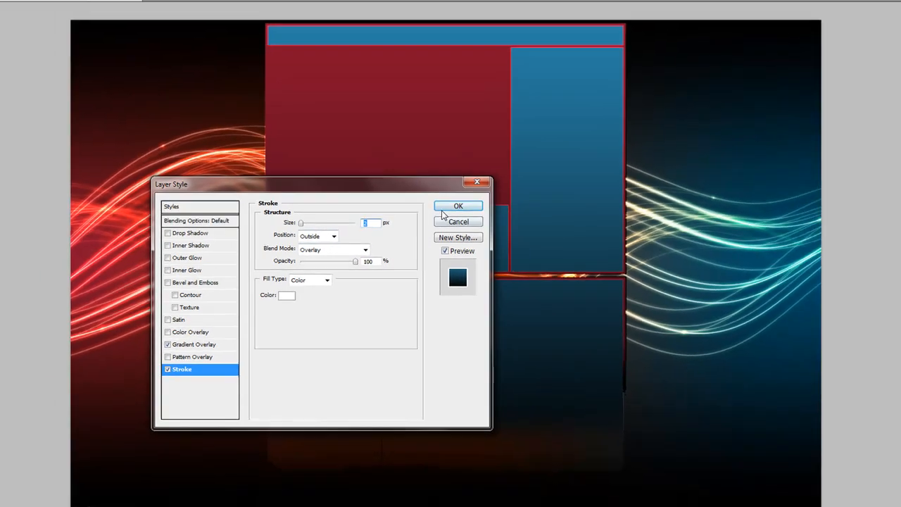
left_click(459, 206)
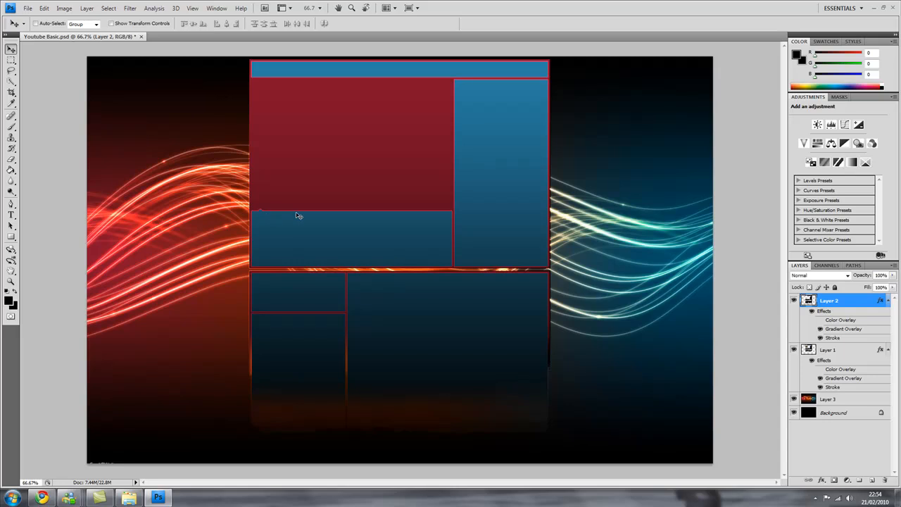
mouse_move(452, 169)
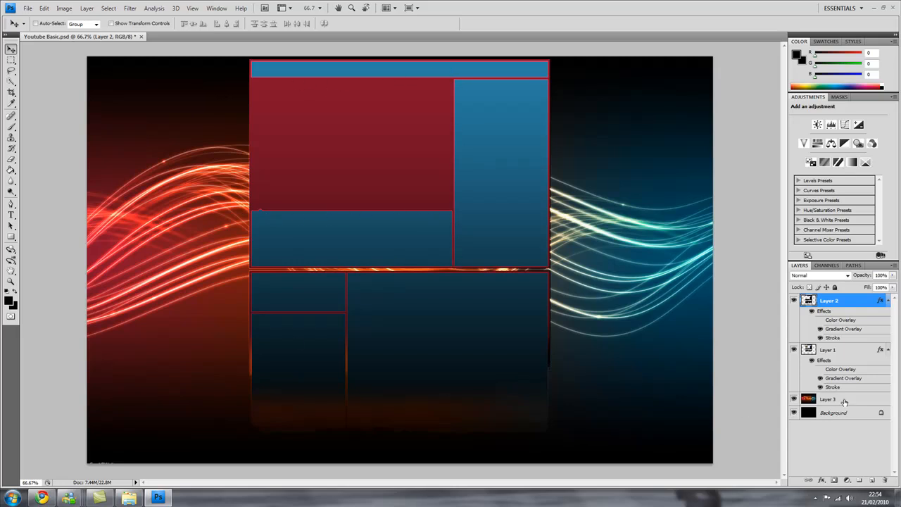
Select Layer 3, the glowing wave background, and switch to the Eraser tool.
left_click(830, 399)
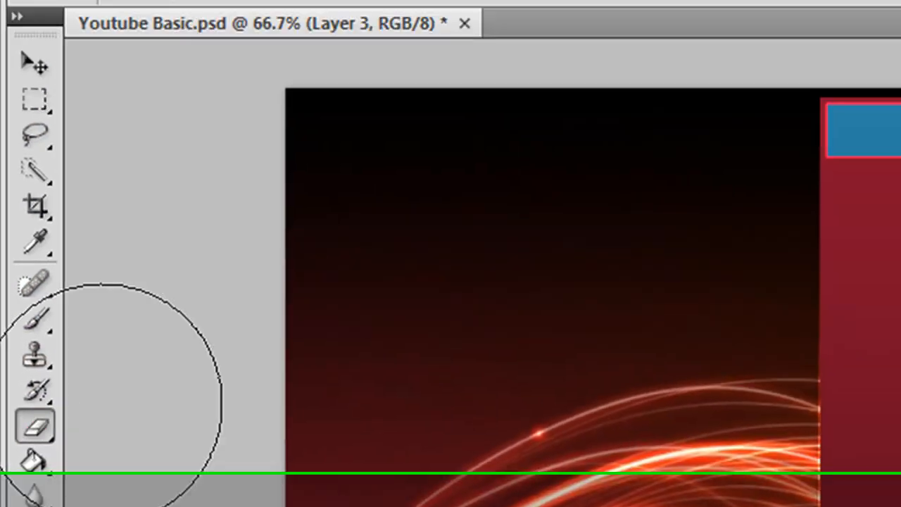
left_click(187, 69)
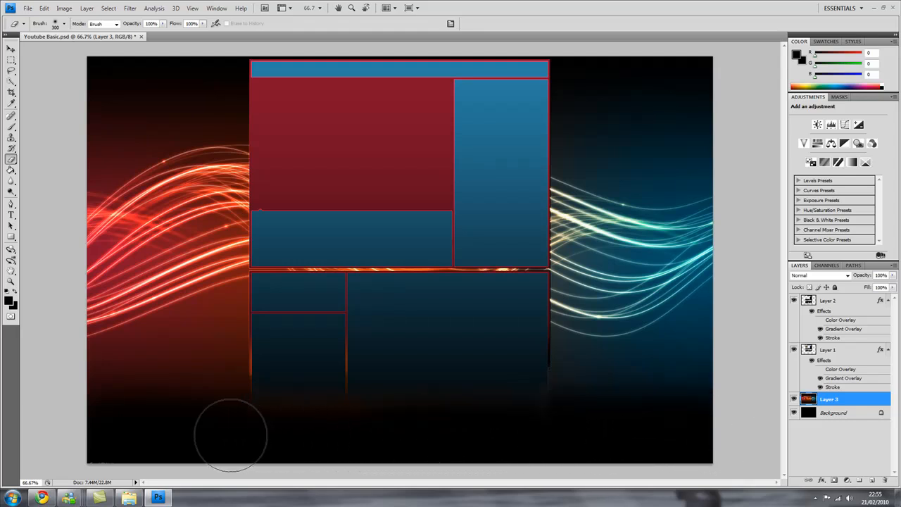
mouse_move(240, 433)
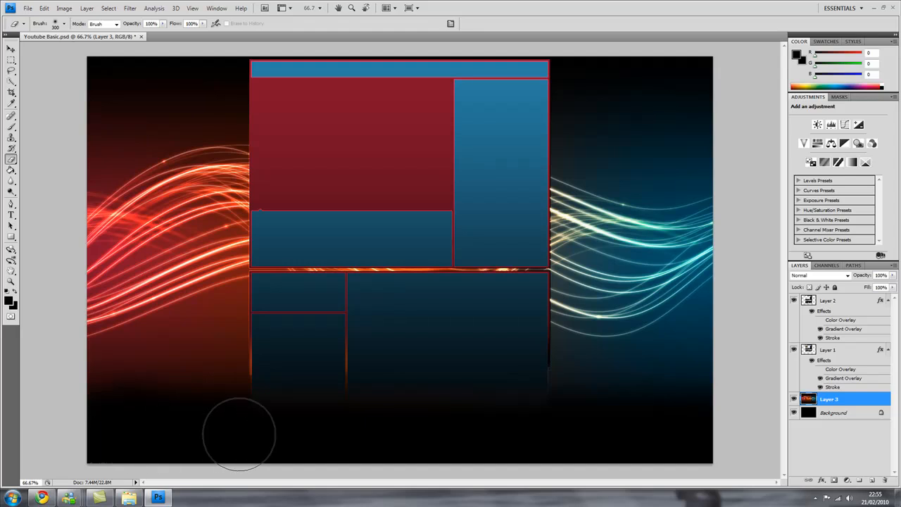
mouse_move(717, 425)
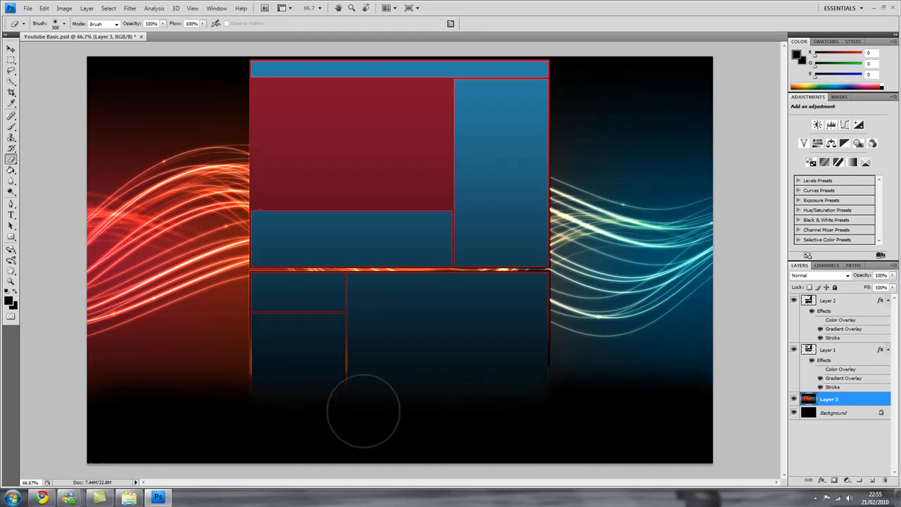
mouse_move(123, 404)
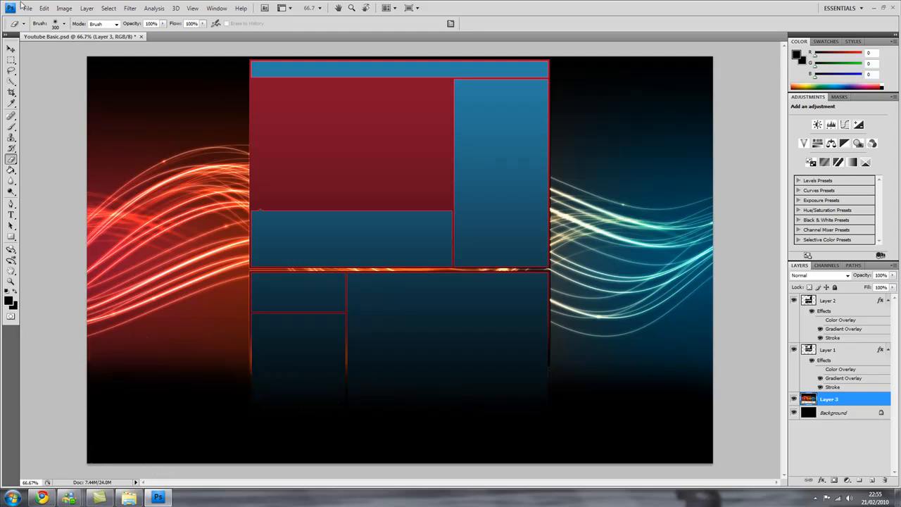
mouse_move(84, 76)
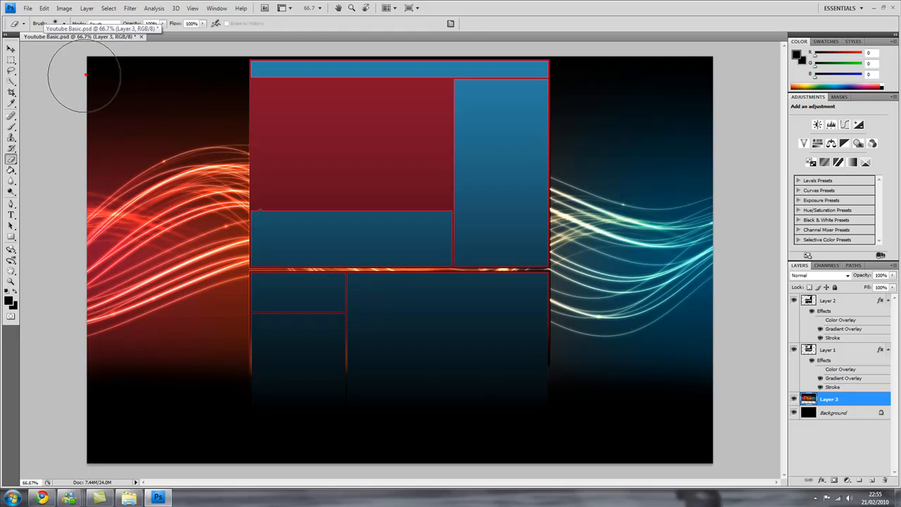
mouse_move(60, 166)
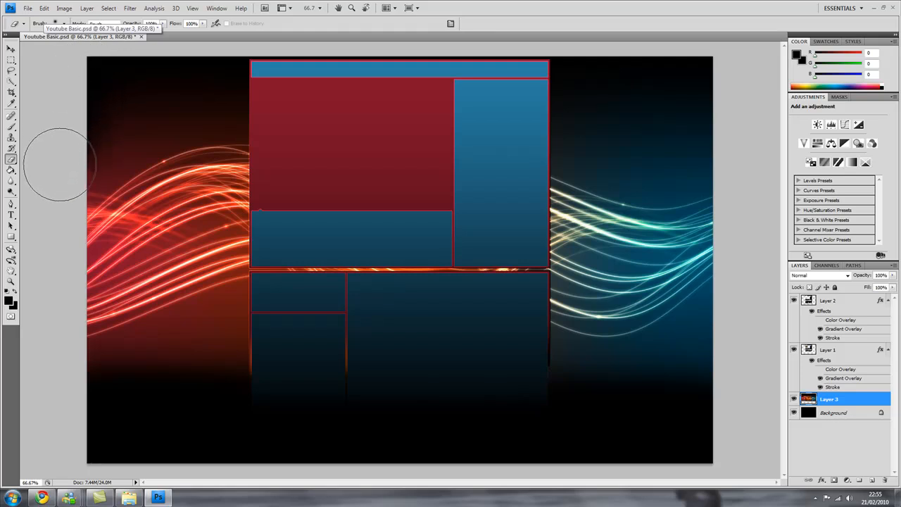
mouse_move(60, 261)
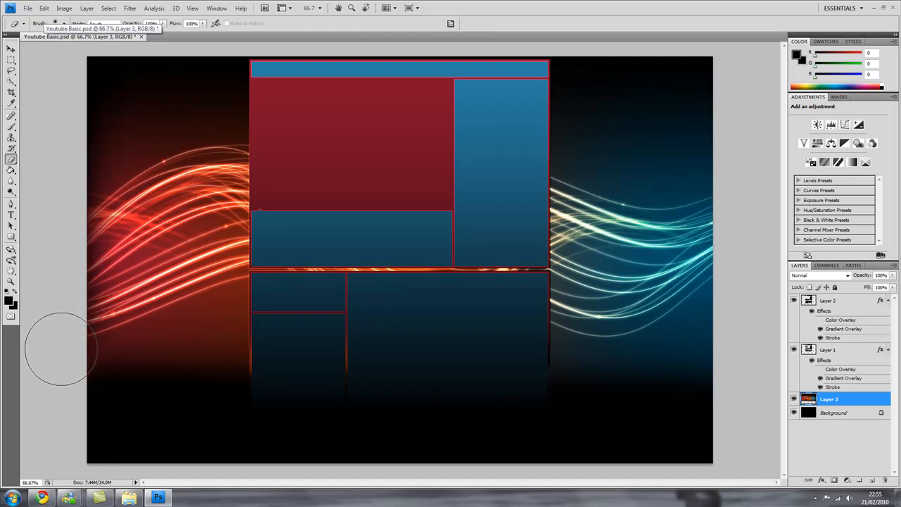
mouse_move(88, 419)
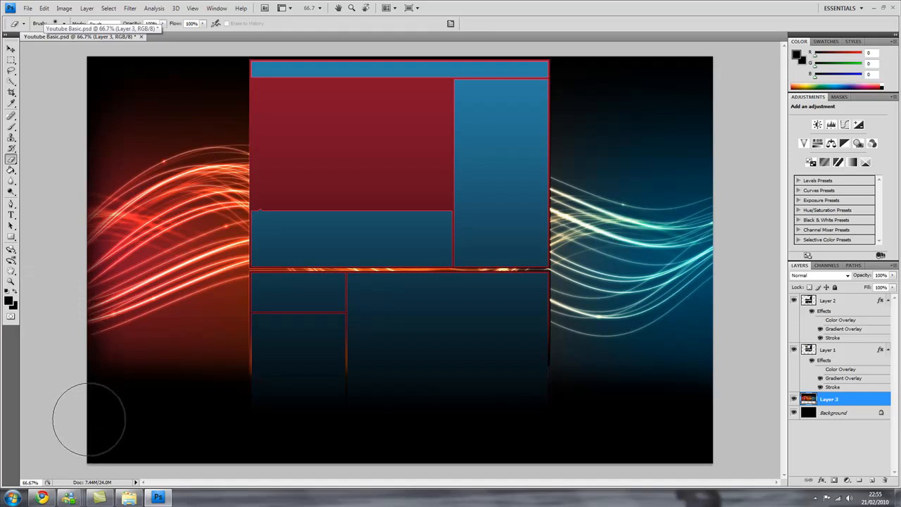
mouse_move(704, 58)
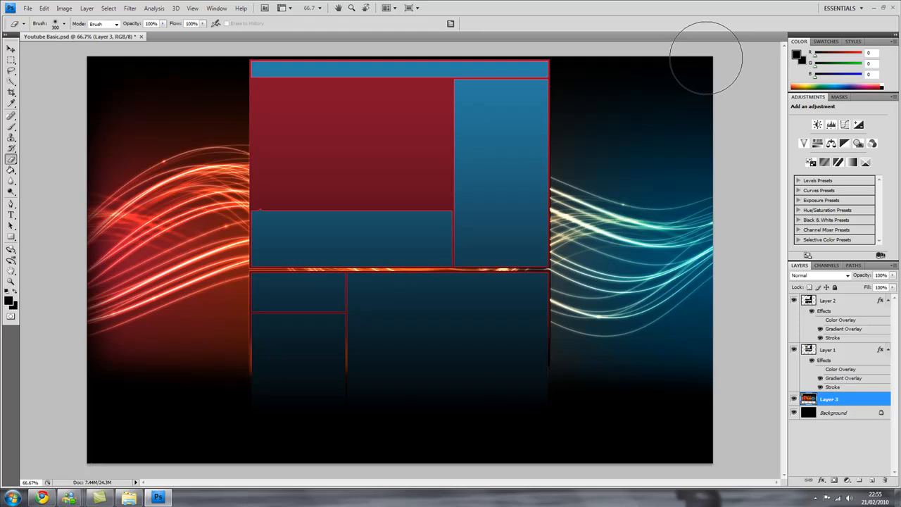
mouse_move(739, 174)
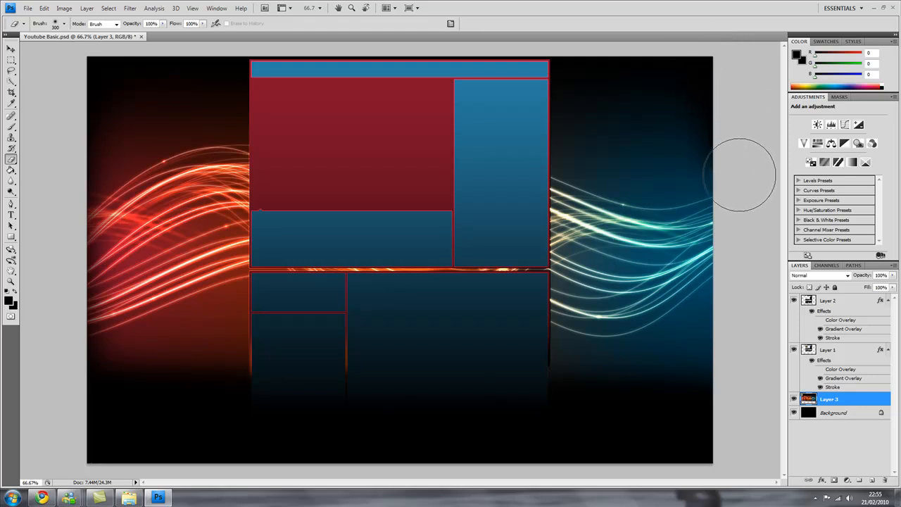
mouse_move(739, 313)
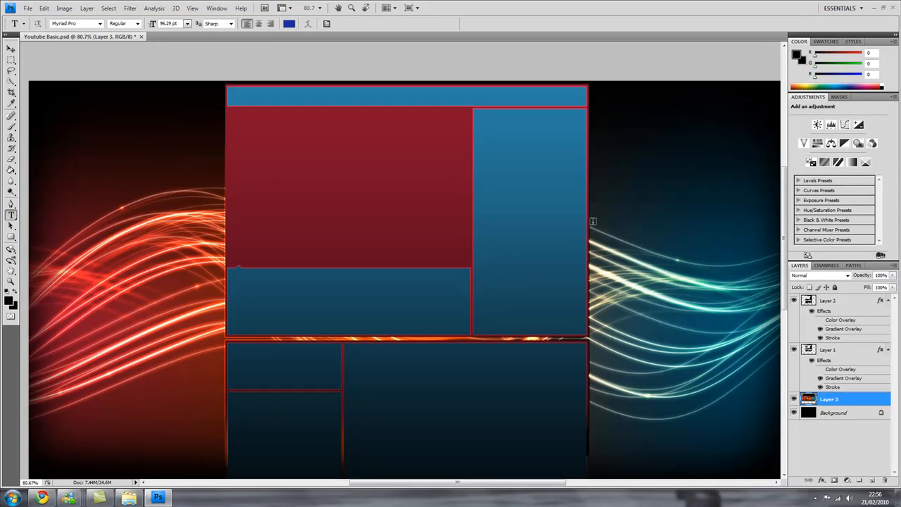
mouse_move(604, 168)
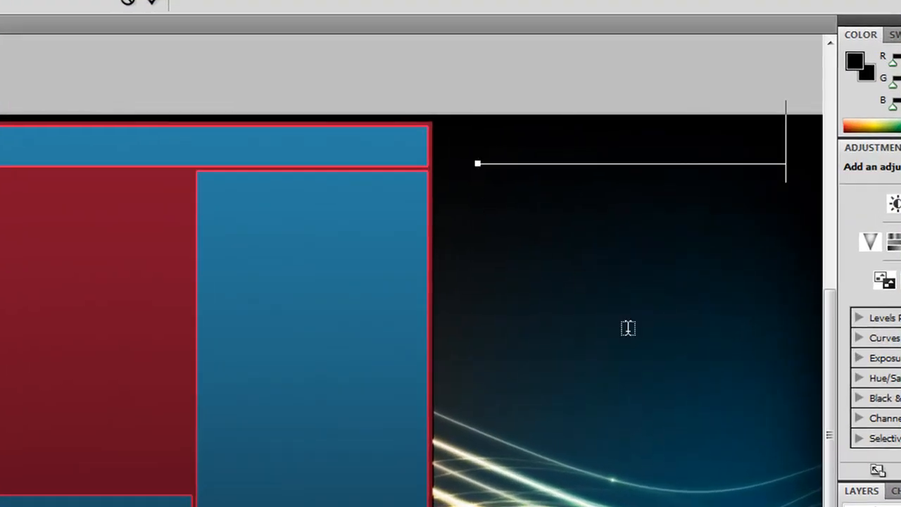
Type the site name 'SOSGURU.' as blue title text near the top right.
type("SOSGURU.")
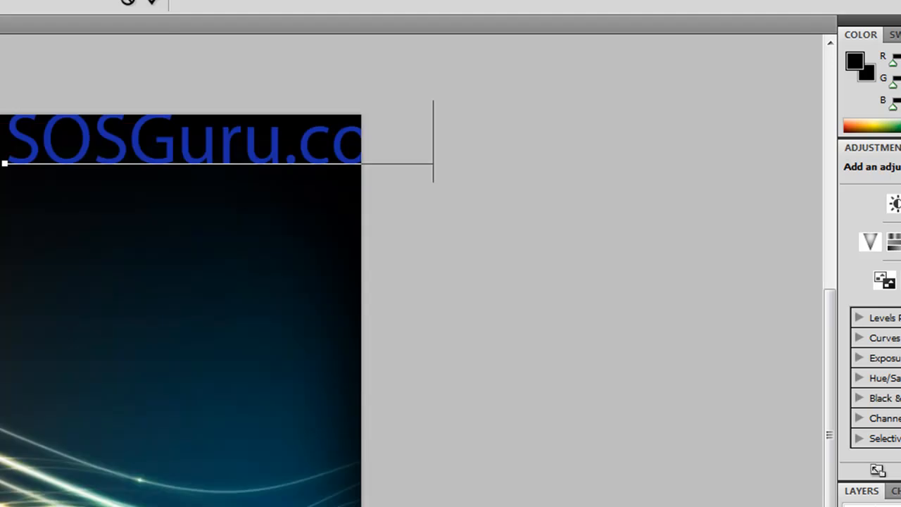
Rotate the SOSGuru.com text 90° clockwise so it runs vertically.
left_click(64, 12)
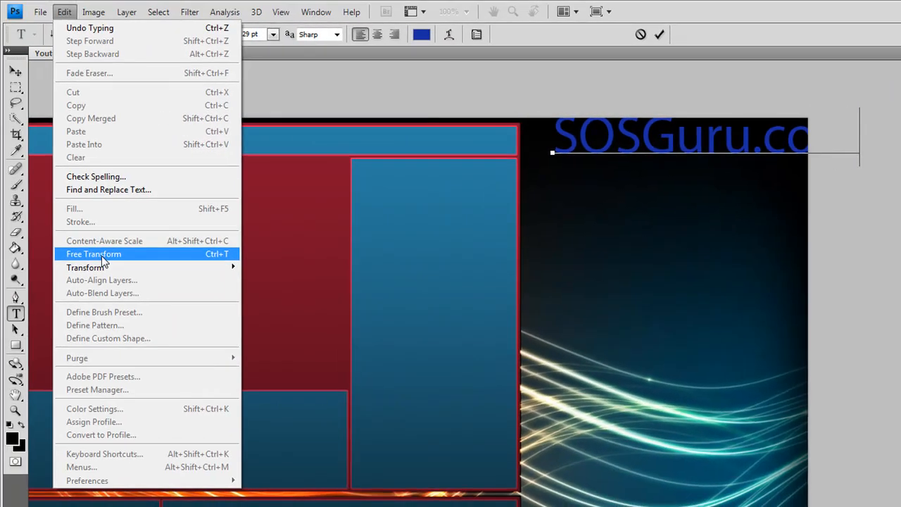
left_click(93, 254)
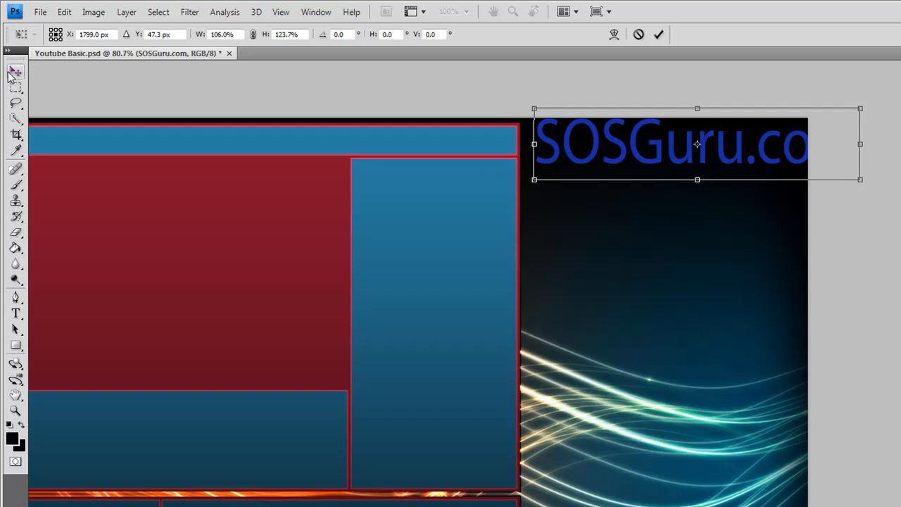
left_click(65, 12)
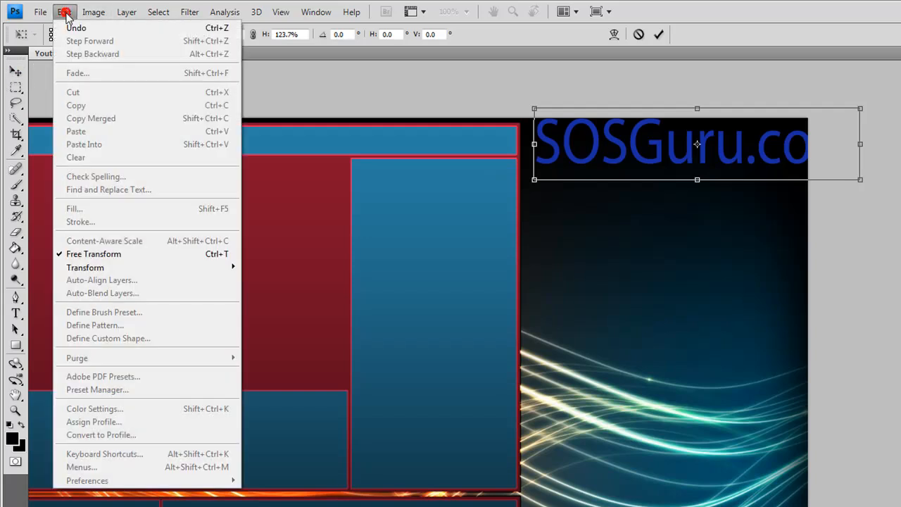
mouse_move(85, 267)
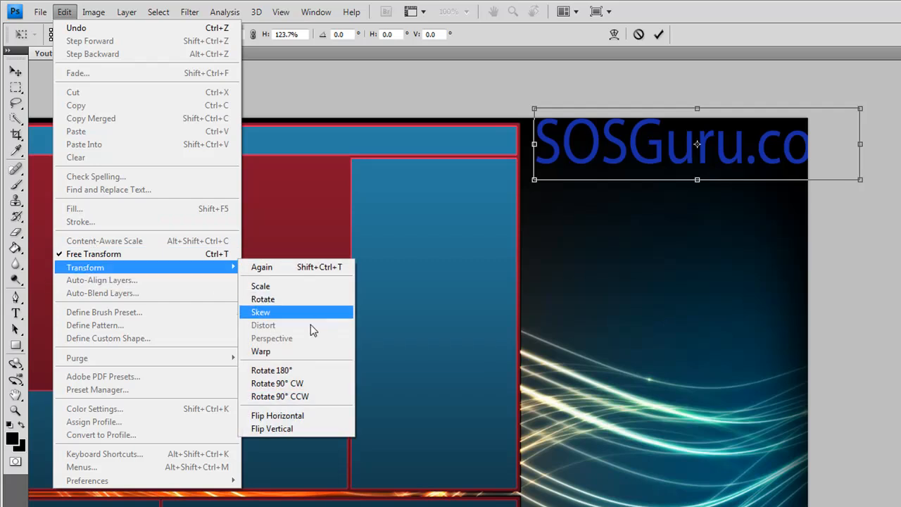
left_click(276, 383)
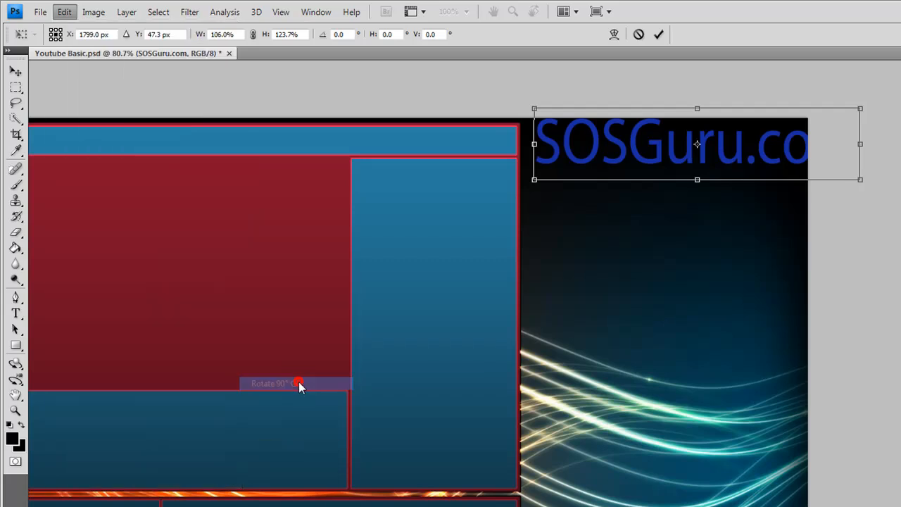
left_click(296, 383)
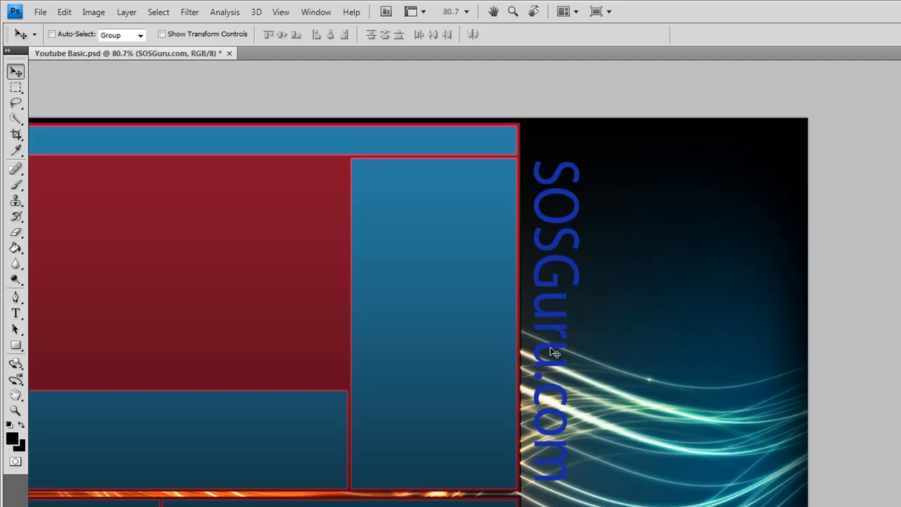
mouse_move(3, 84)
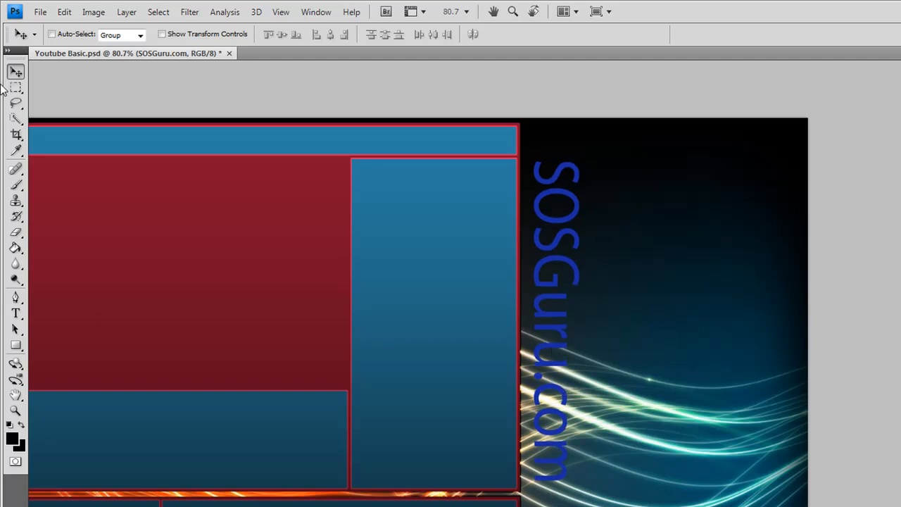
left_click(65, 12)
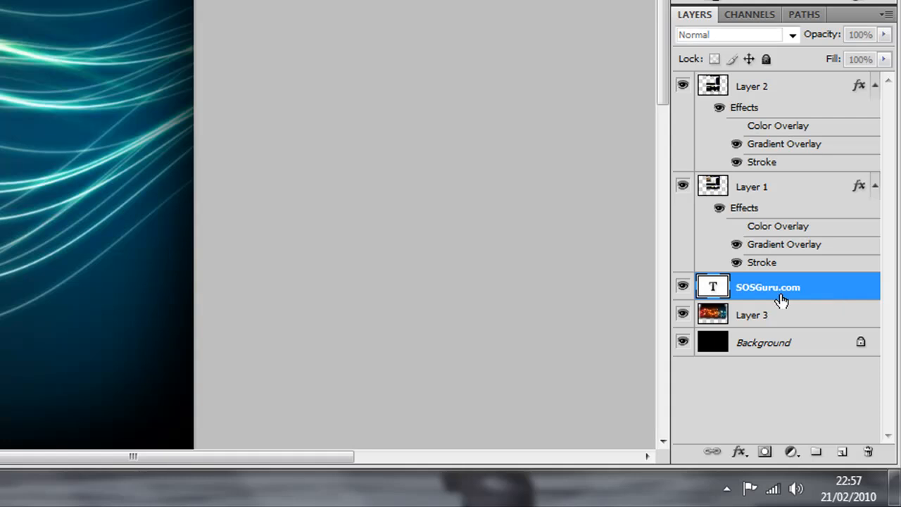
Give the SOSGuru.com text a gradient overlay with stops #022936 navy and #00abfb blue.
double_click(767, 286)
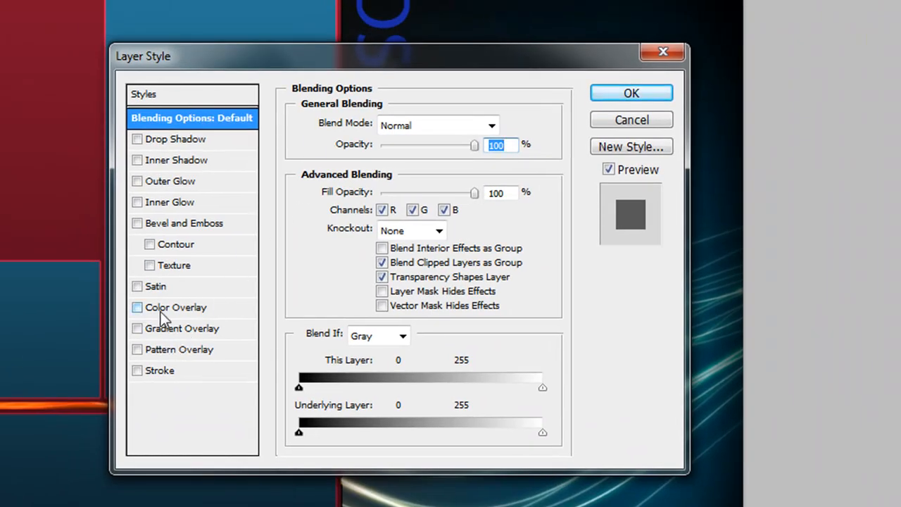
left_click(182, 328)
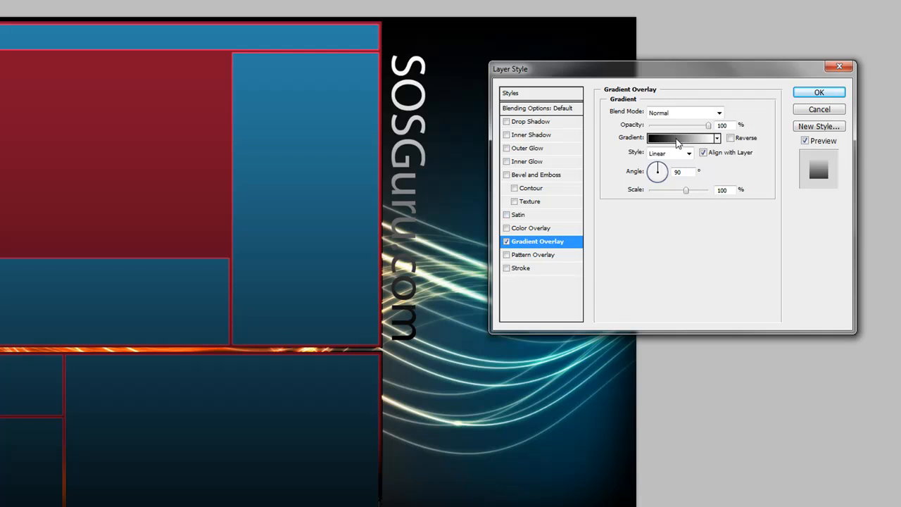
left_click(679, 138)
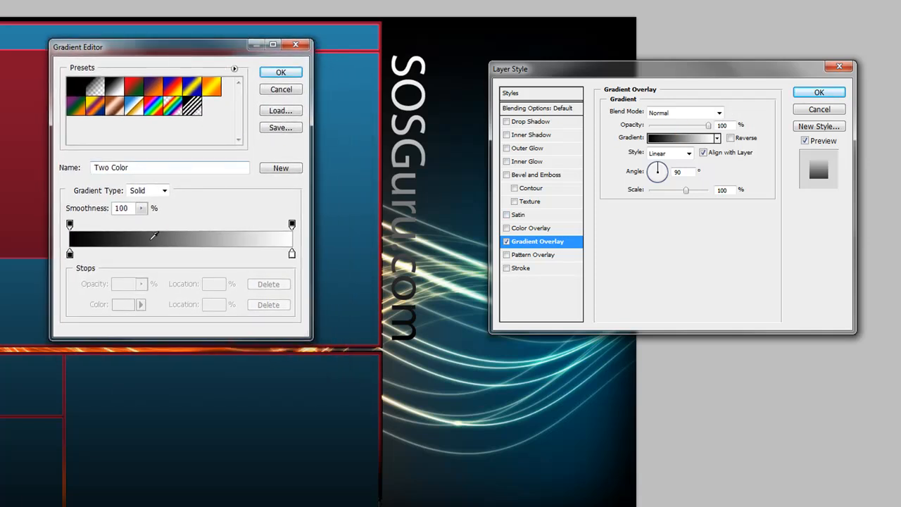
left_click(292, 254)
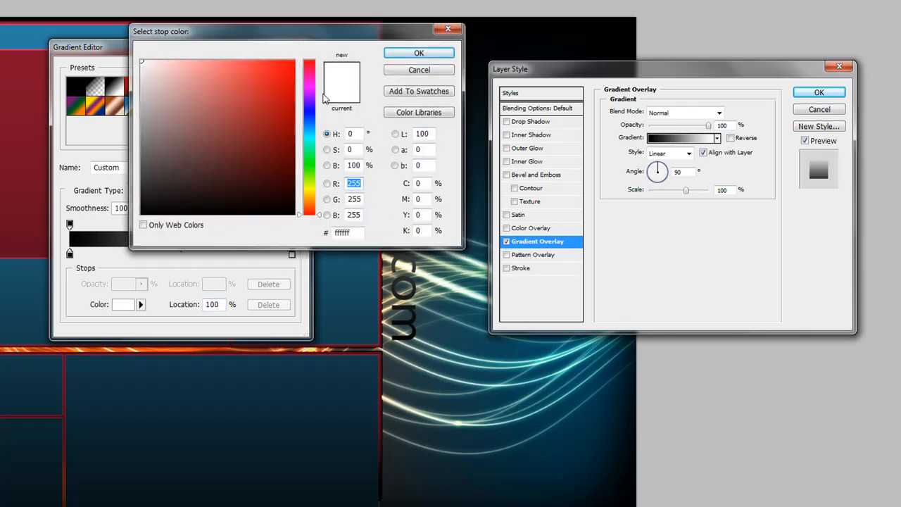
left_click(309, 115)
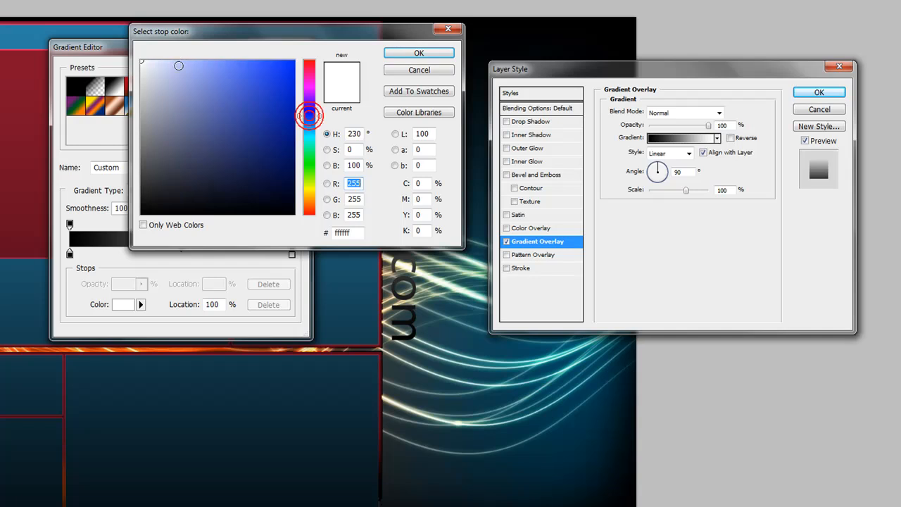
left_click_drag(310, 116, 310, 133)
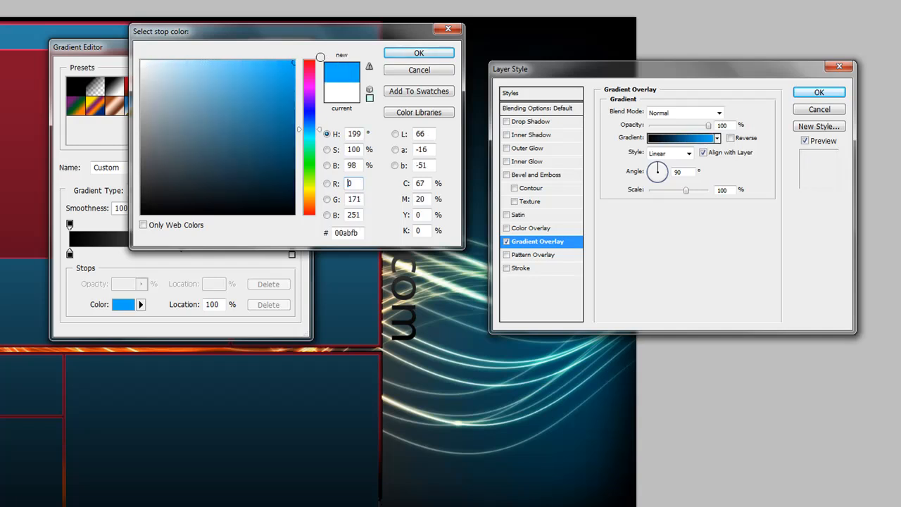
left_click(419, 53)
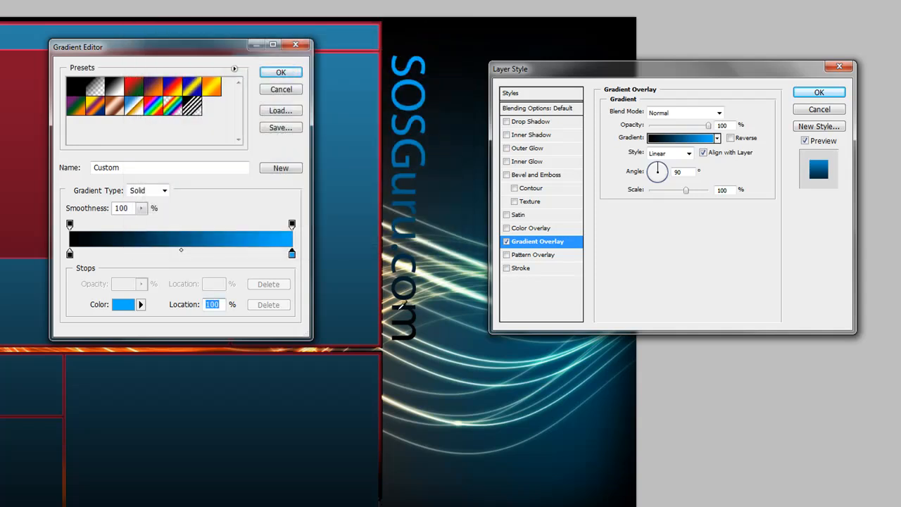
mouse_move(71, 254)
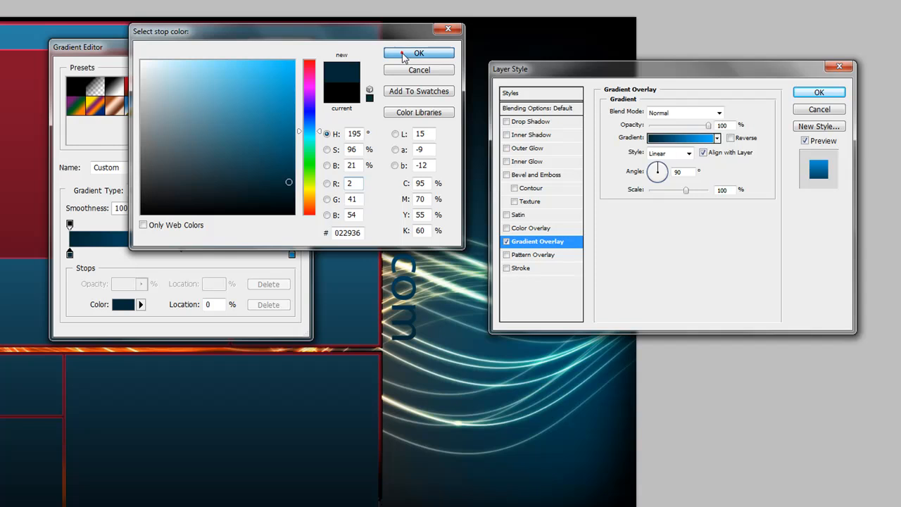
left_click(418, 53)
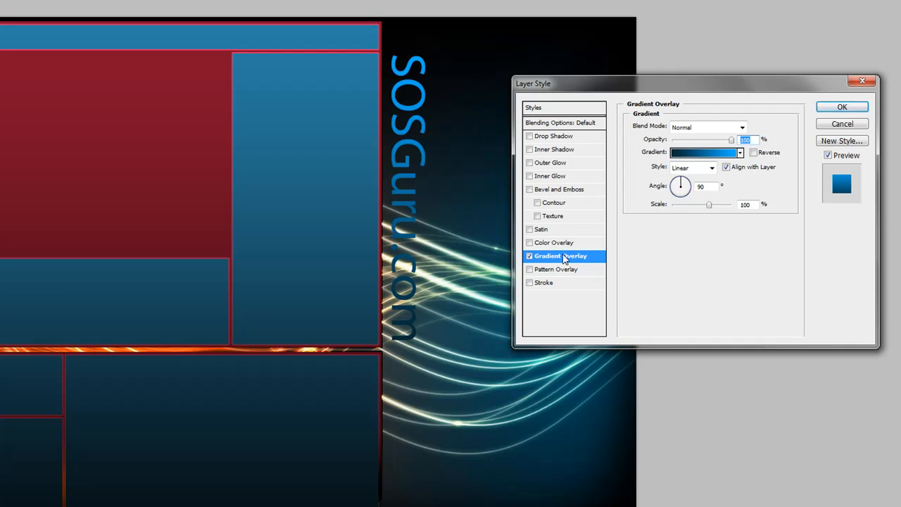
Outline the SOSGuru.com text with a 2 px white stroke positioned outside.
left_click(544, 282)
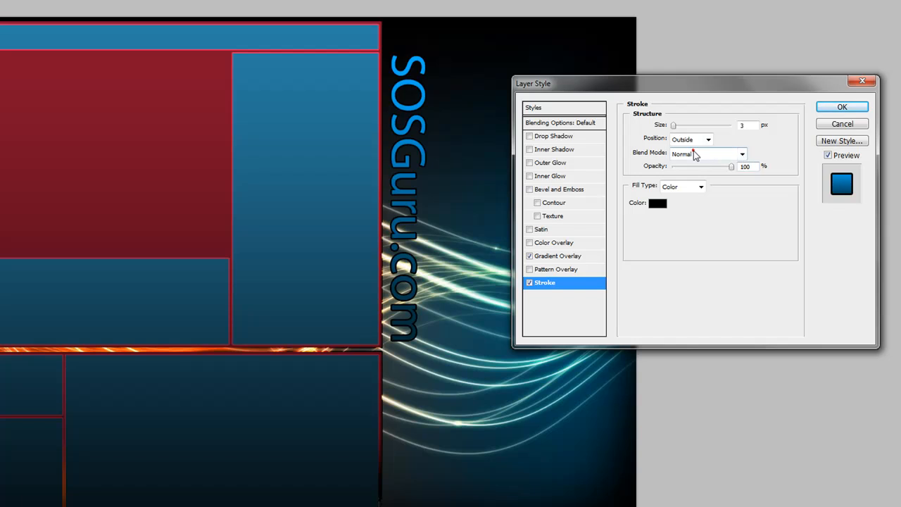
left_click(708, 139)
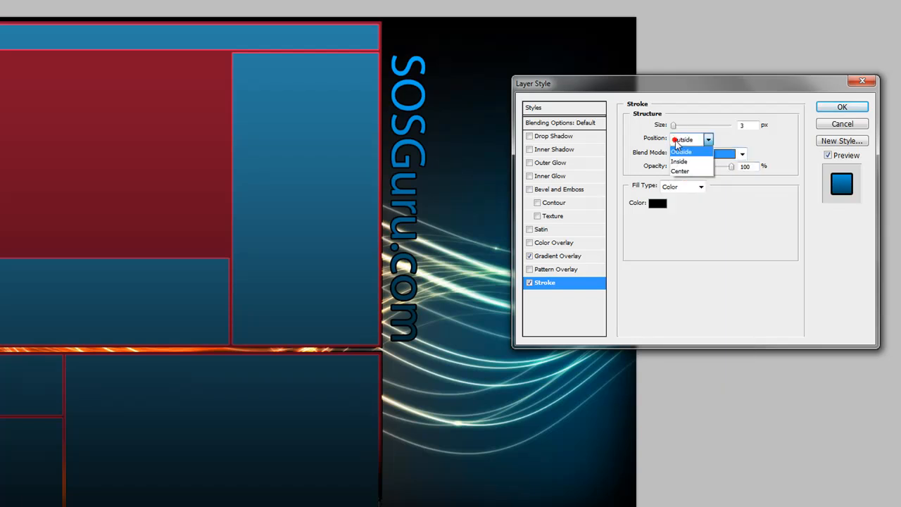
left_click(681, 148)
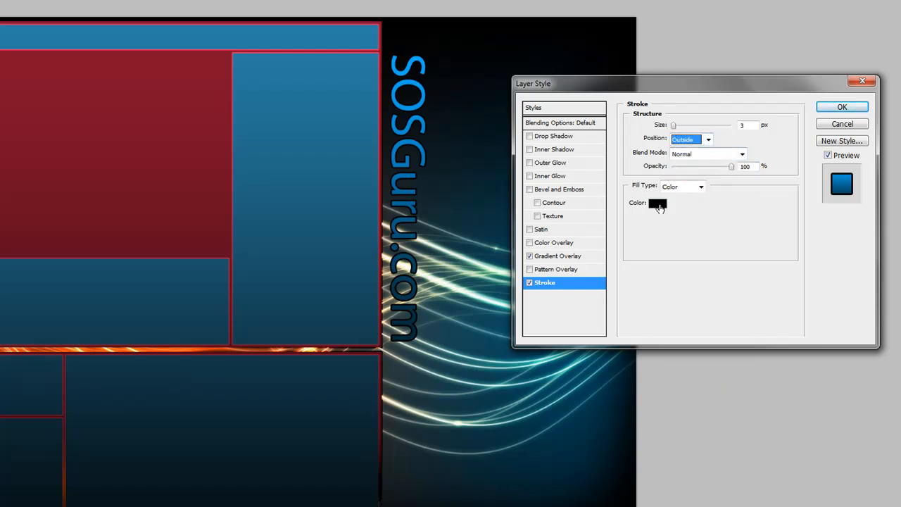
left_click(658, 203)
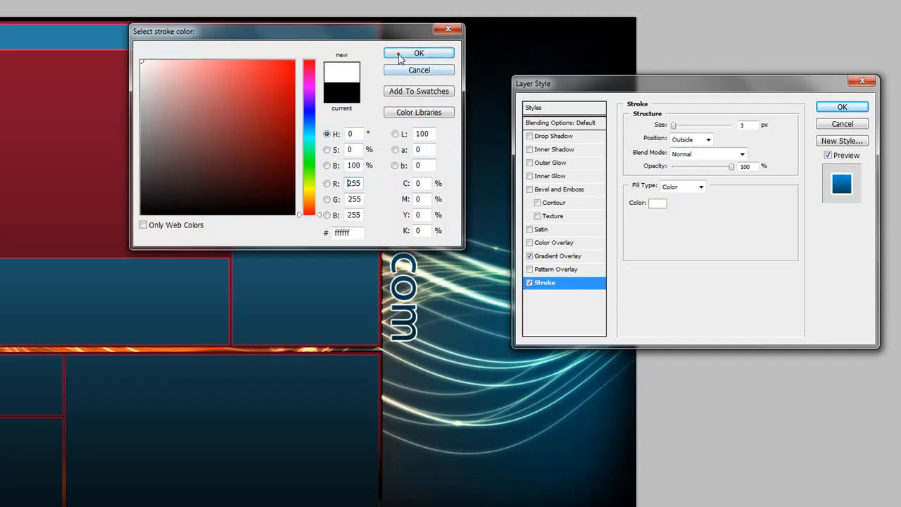
left_click(419, 52)
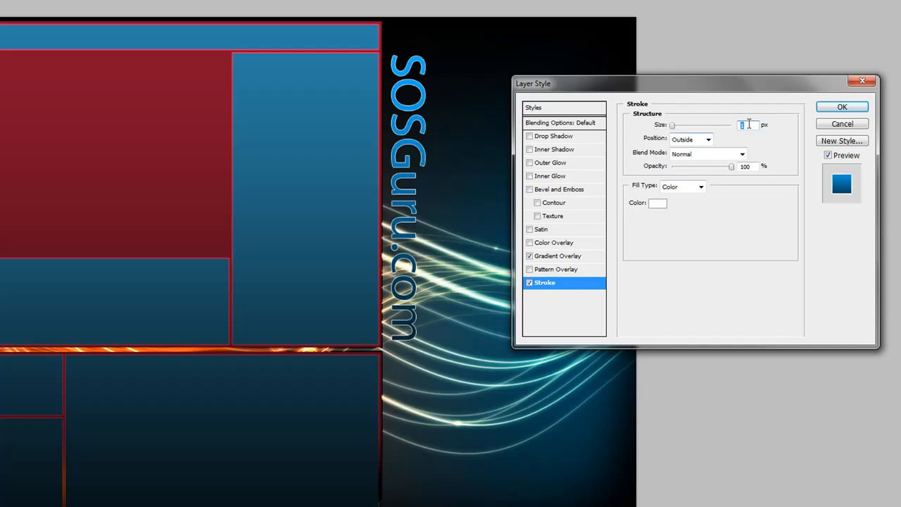
type("2")
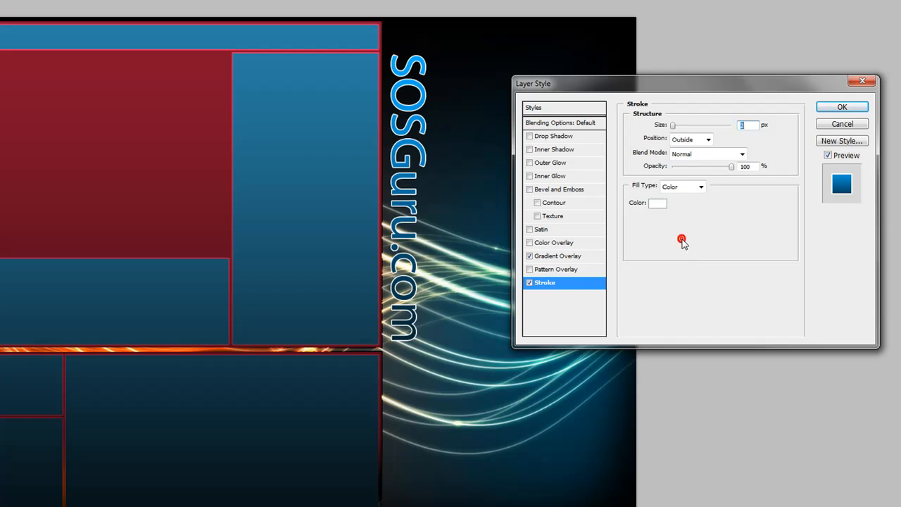
mouse_move(687, 191)
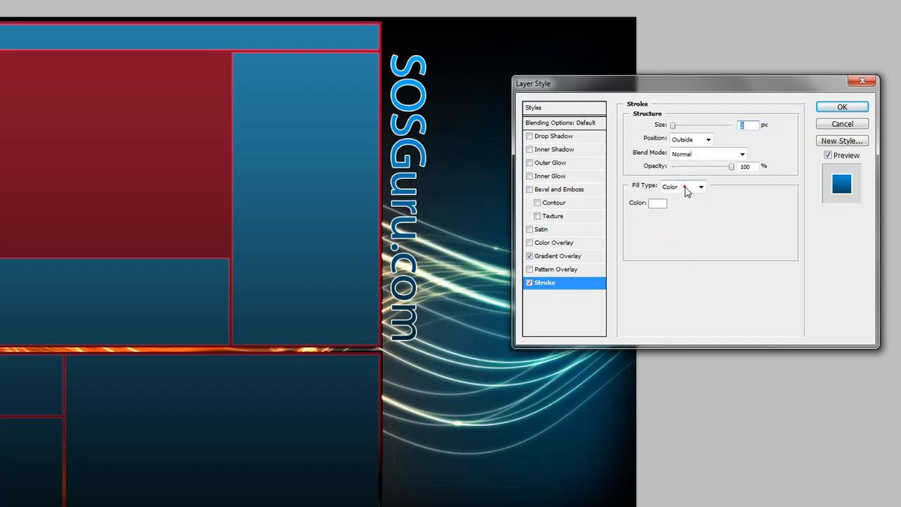
Switch the text stroke fill to a white-to-black gradient and apply the layer style.
left_click(701, 186)
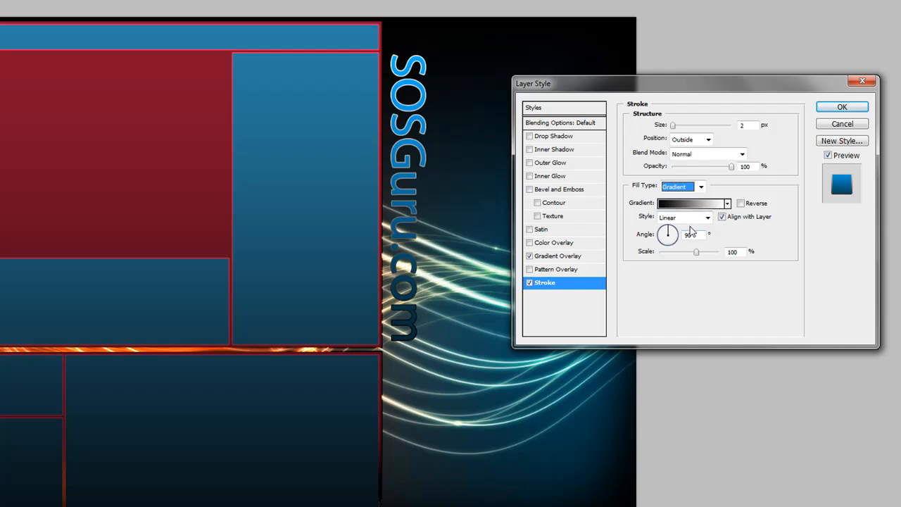
left_click(692, 203)
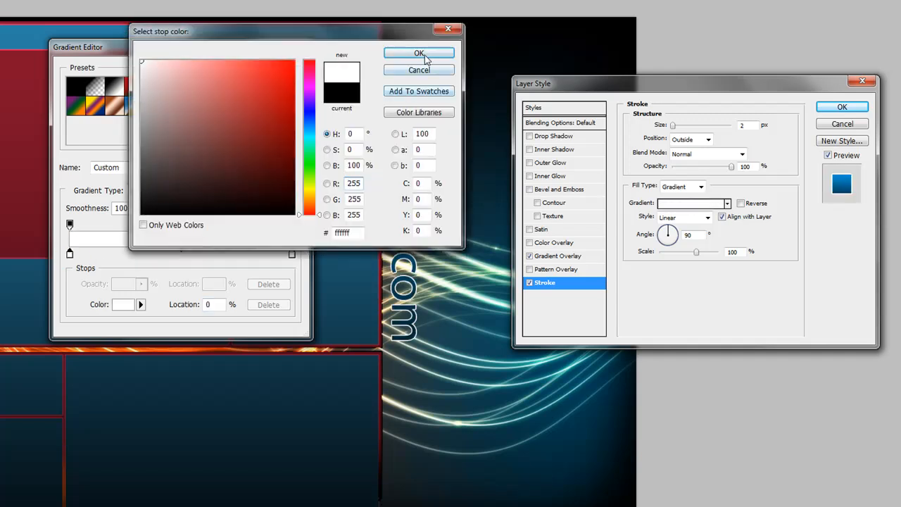
left_click(419, 54)
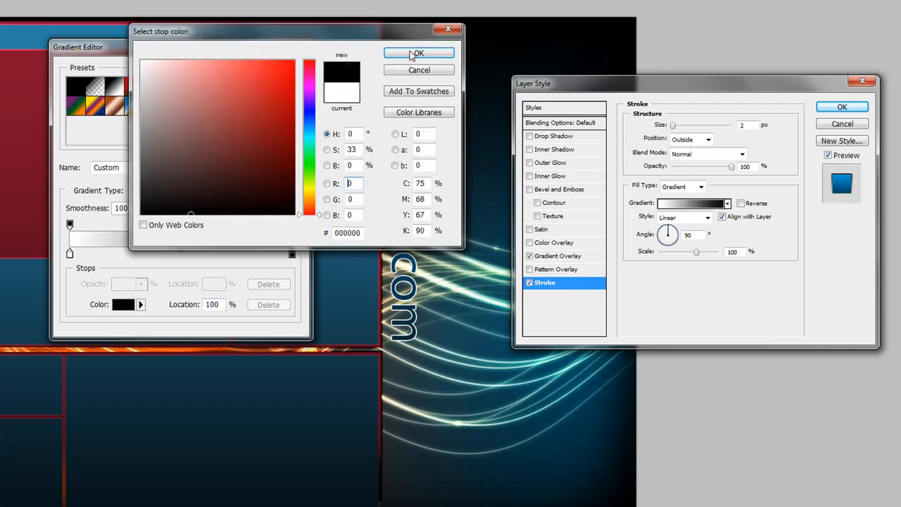
left_click(418, 53)
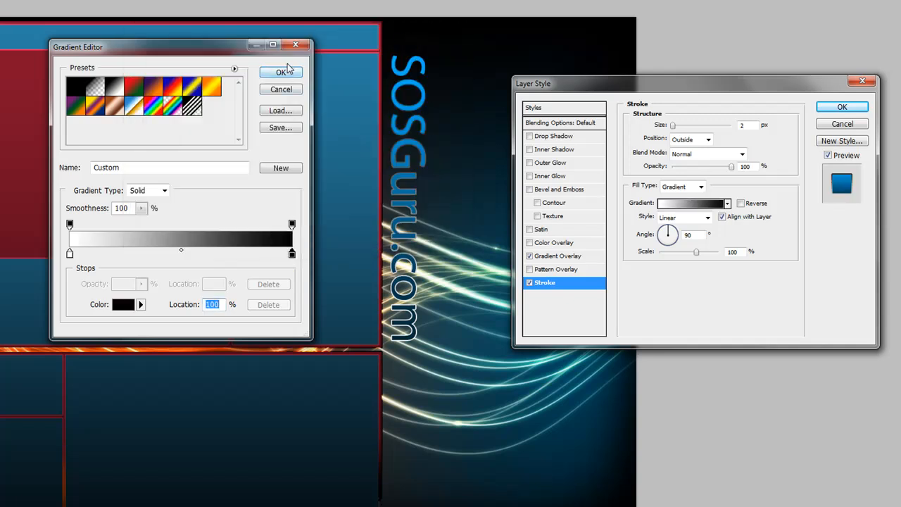
left_click(281, 73)
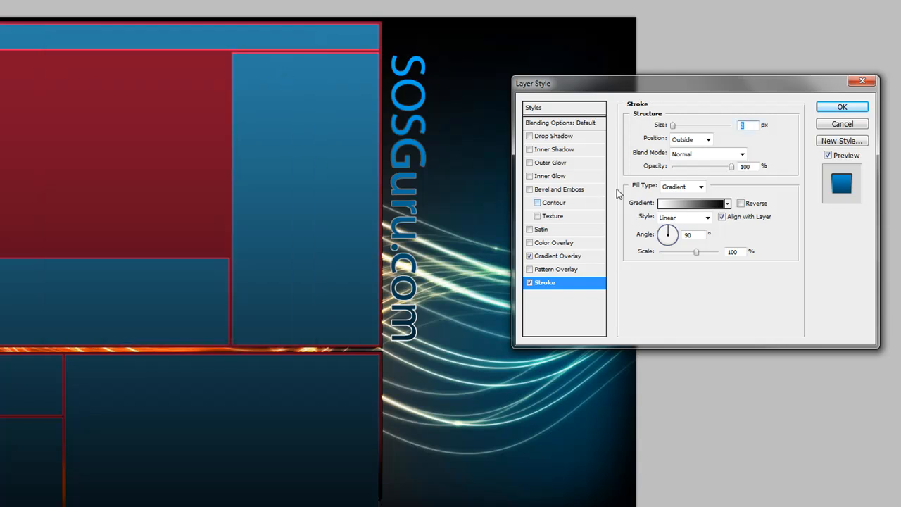
left_click(842, 107)
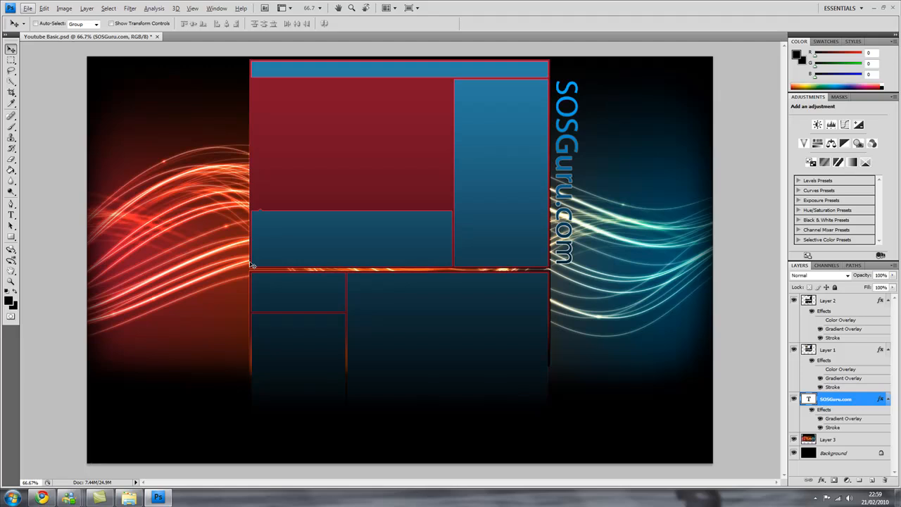
Save for Web as a quality-72 JPEG named 'Youtube Tutorial Test' on the Desktop.
left_click(44, 7)
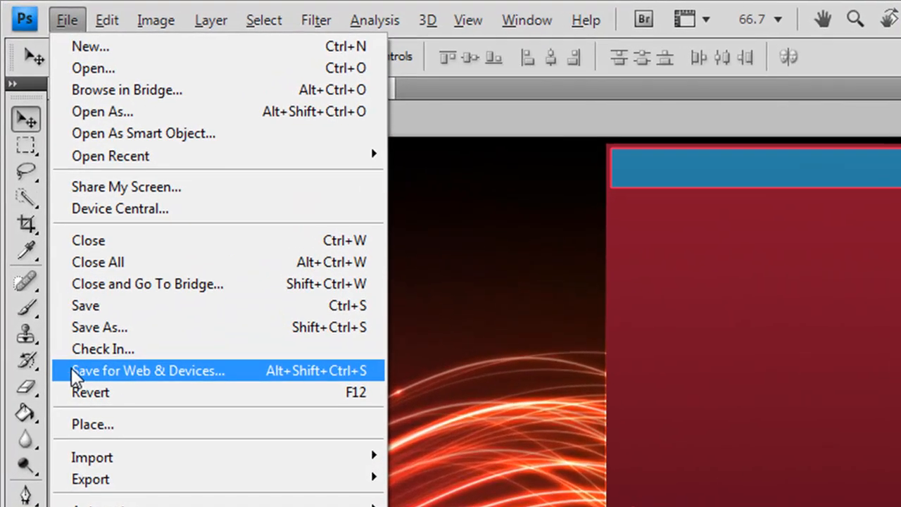
left_click(148, 371)
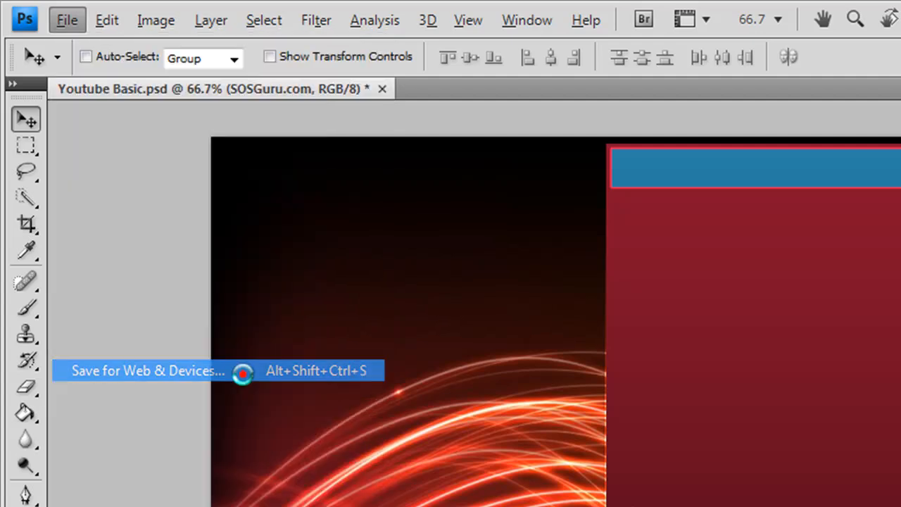
left_click(148, 371)
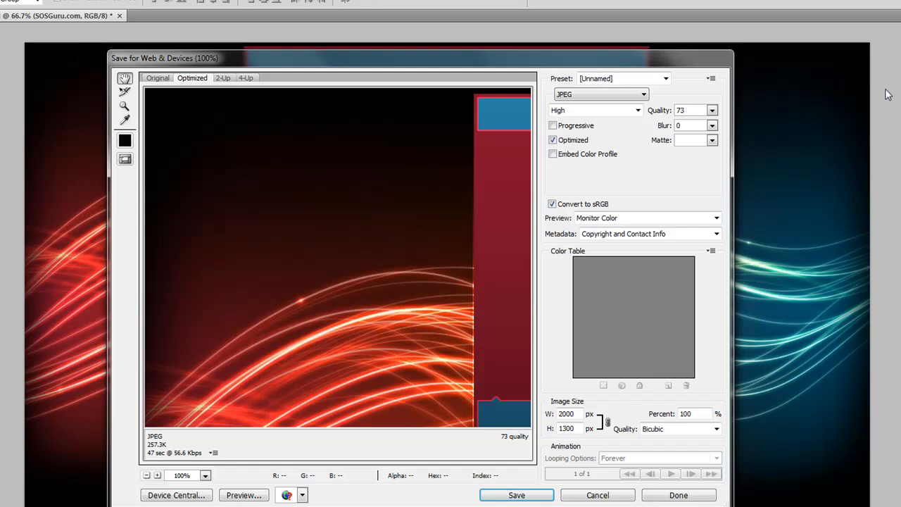
mouse_move(146, 454)
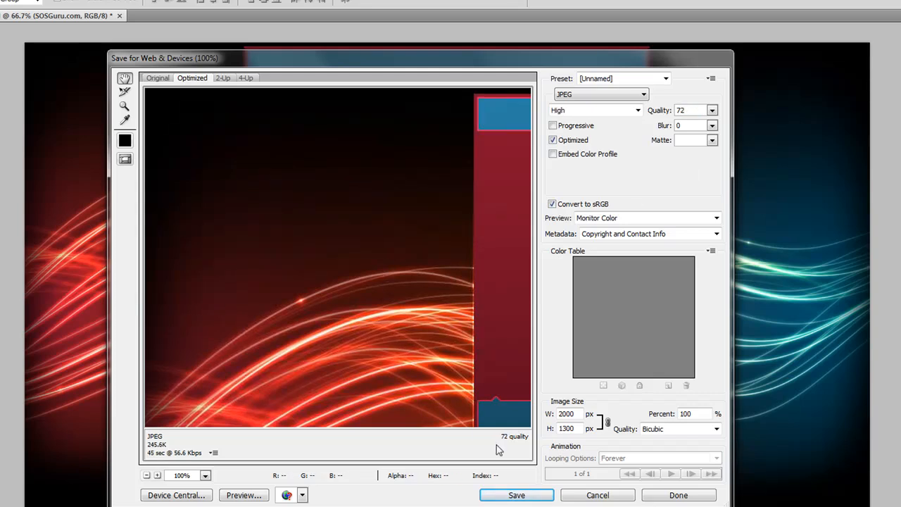
left_click(516, 495)
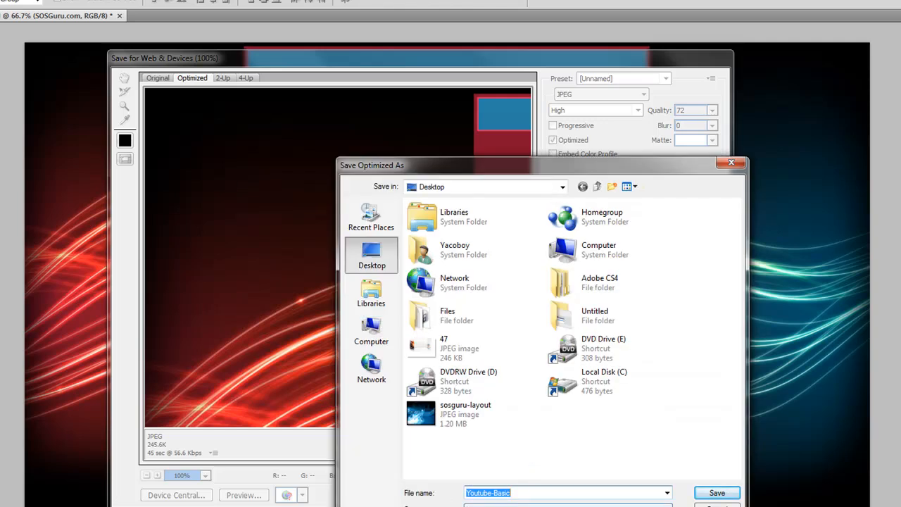
type("Youtu")
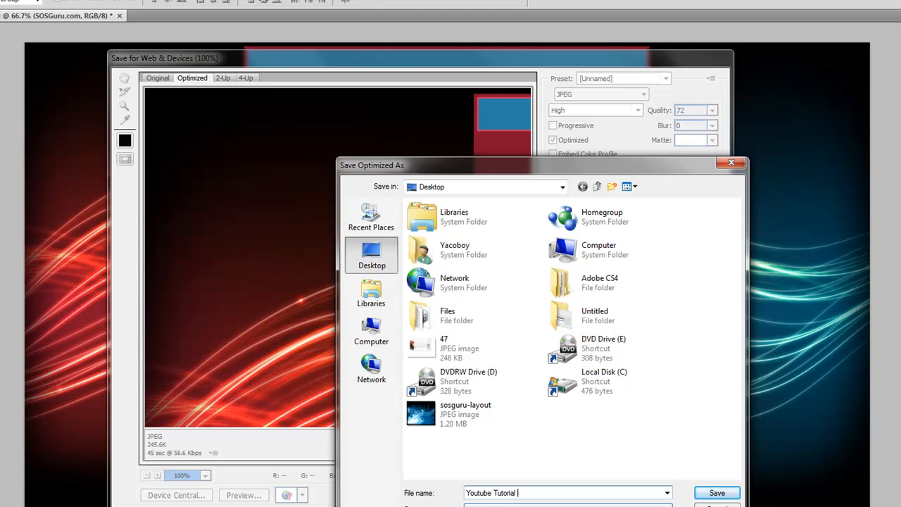
type("Test")
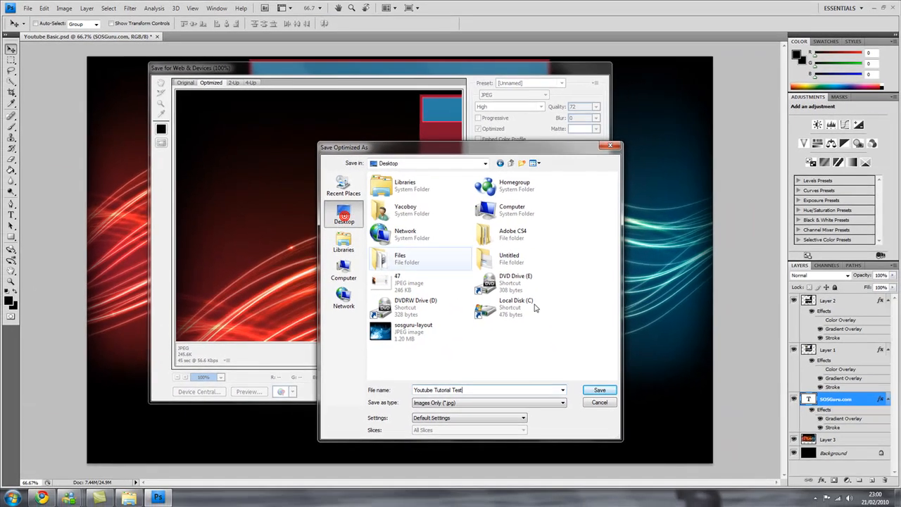
left_click(599, 390)
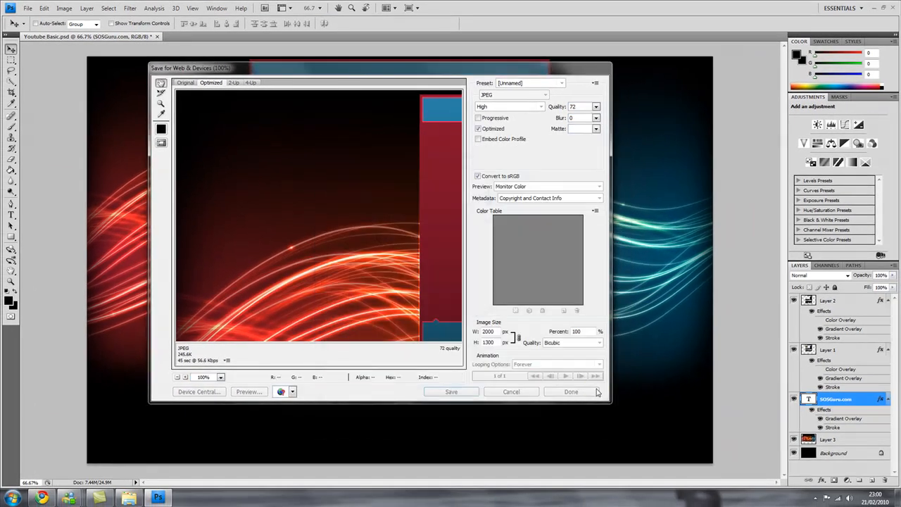
left_click(571, 391)
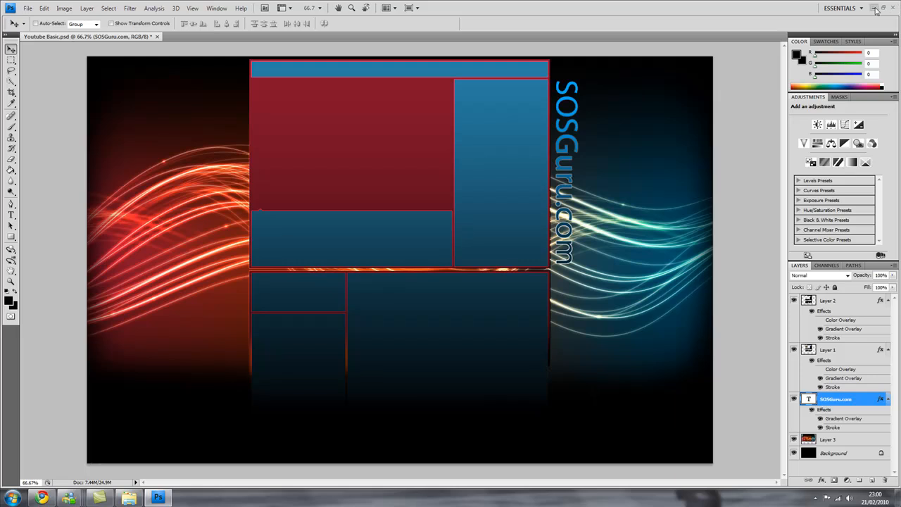
Minimize Photoshop, then move the Youtube-Tutorial-Test desktop icon and open it.
left_click(877, 8)
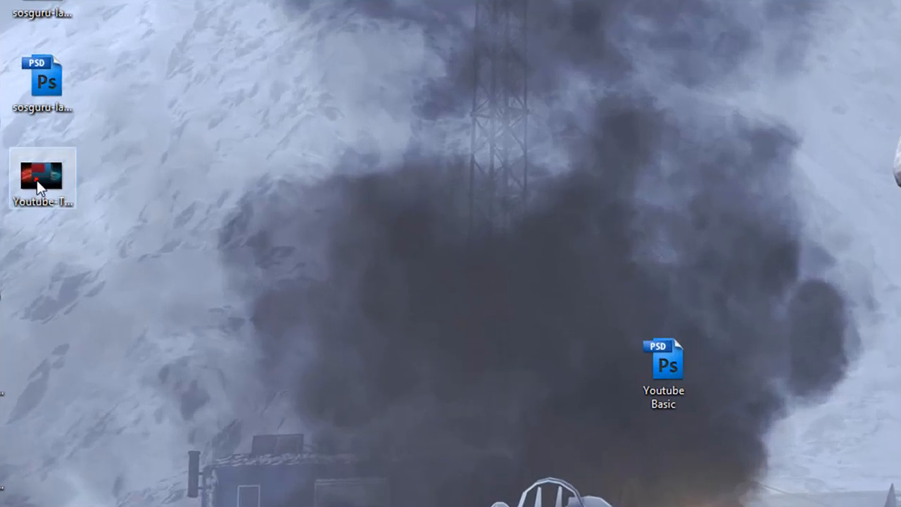
left_click_drag(41, 177, 456, 275)
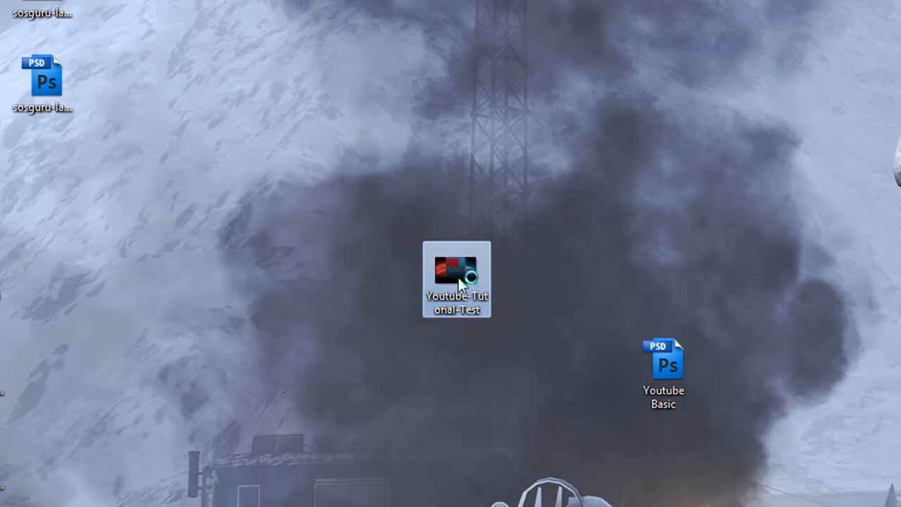
double_click(456, 271)
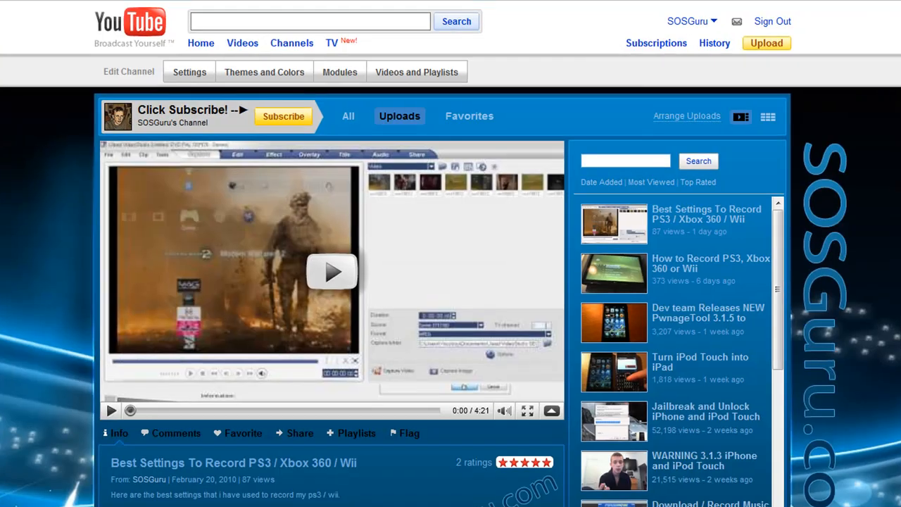
mouse_move(255, 77)
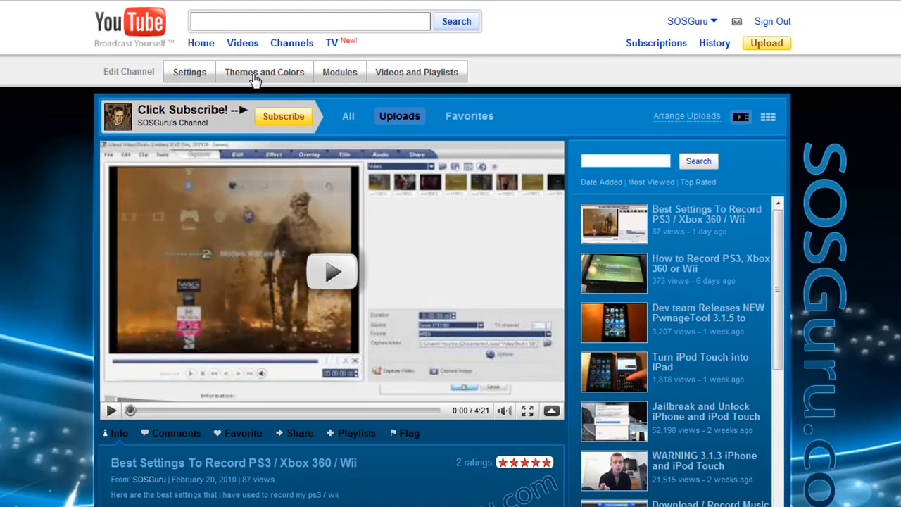
Create a new channel theme named Flow under Themes and Colors, then pick its background colour.
left_click(265, 71)
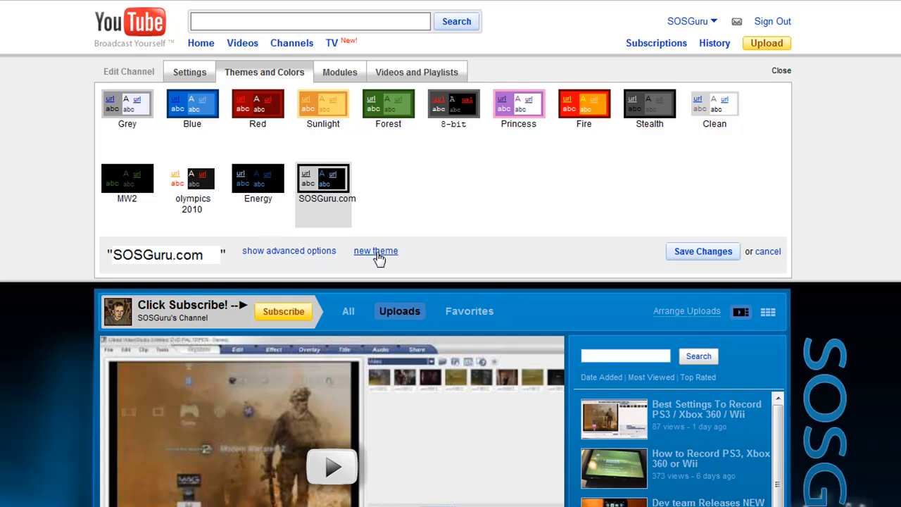
left_click(376, 251)
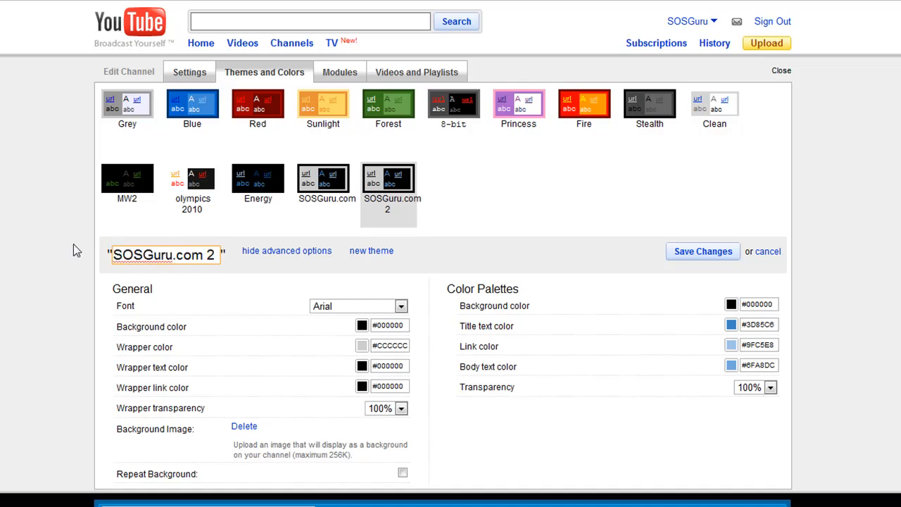
type("Tutorial")
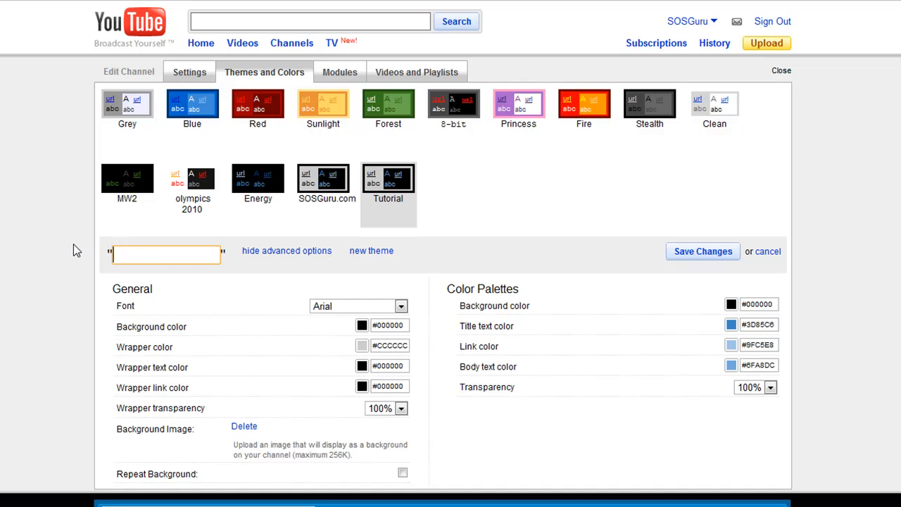
type("Flow")
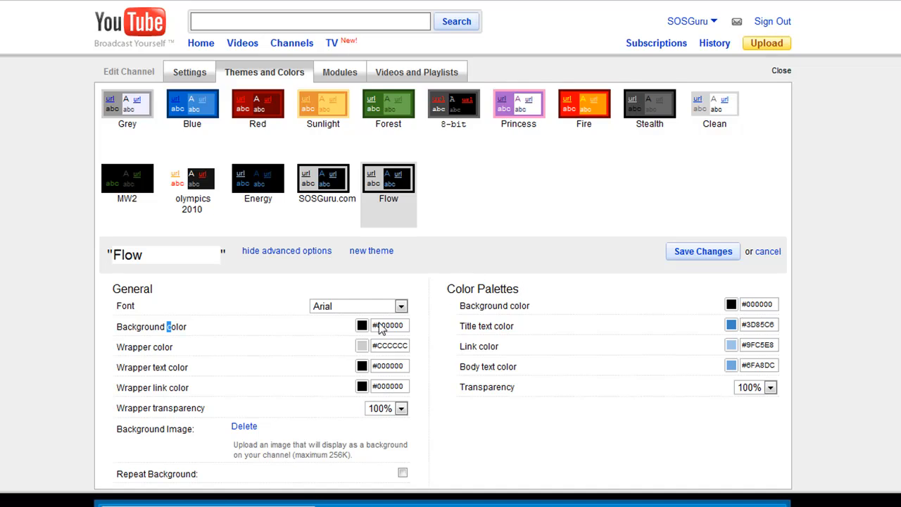
left_click(244, 426)
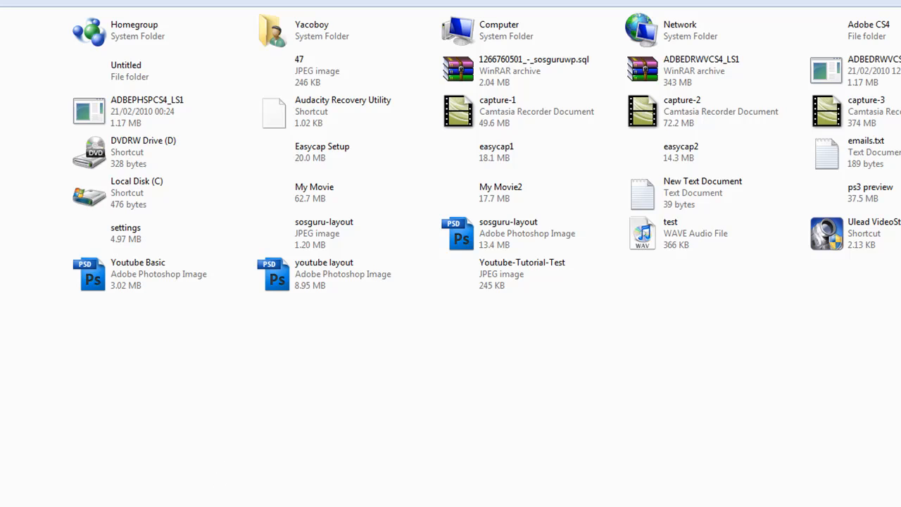
Upload Youtube-Tutorial-Test.jpg (245 KB) as the Flow theme's background image.
left_click(522, 274)
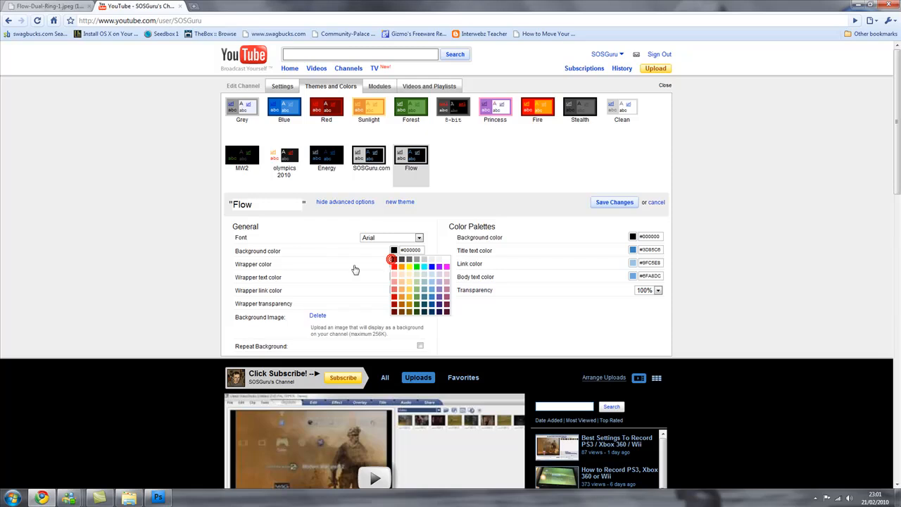
mouse_move(331, 266)
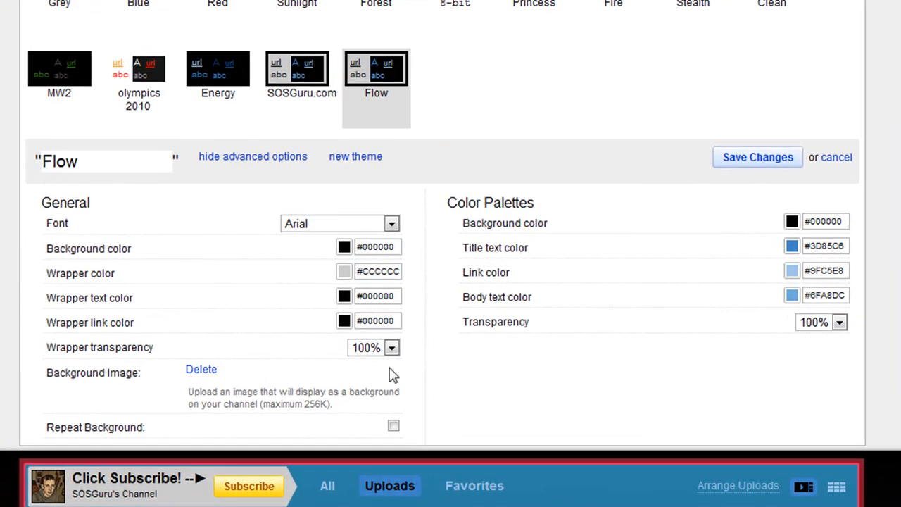
Keep palette transparency at 100%, save the Flow theme, and scroll to review the channel page.
left_click(391, 347)
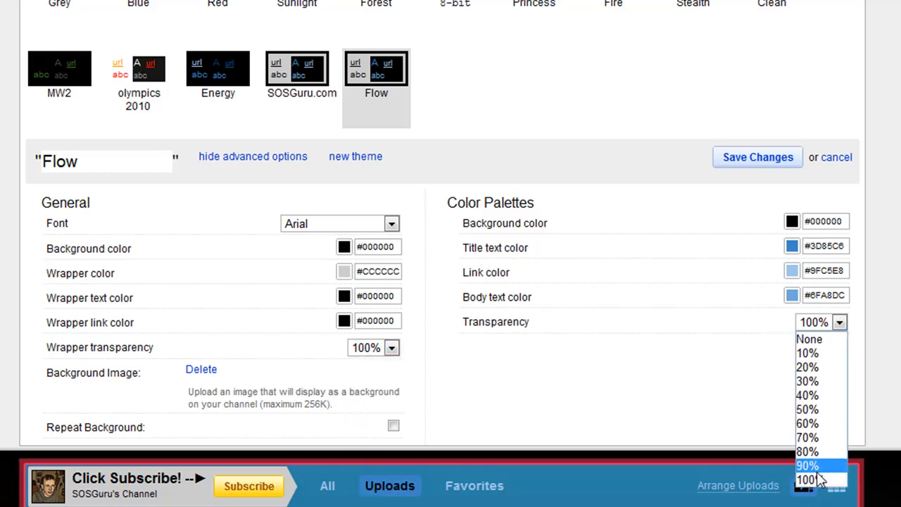
left_click(813, 480)
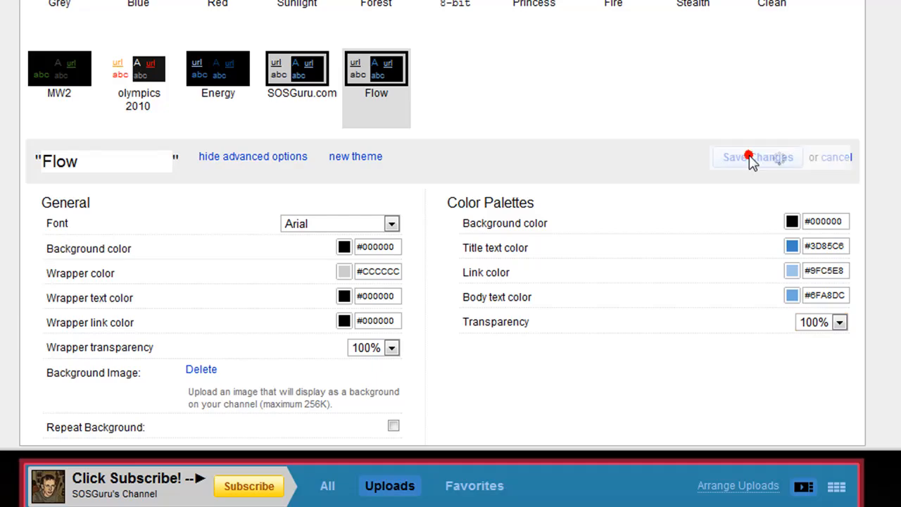
left_click(757, 157)
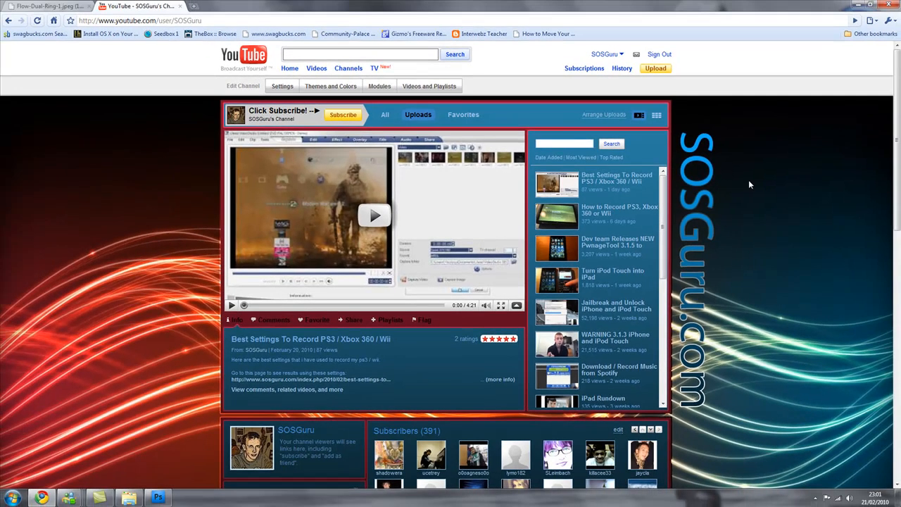
scroll("down", 3)
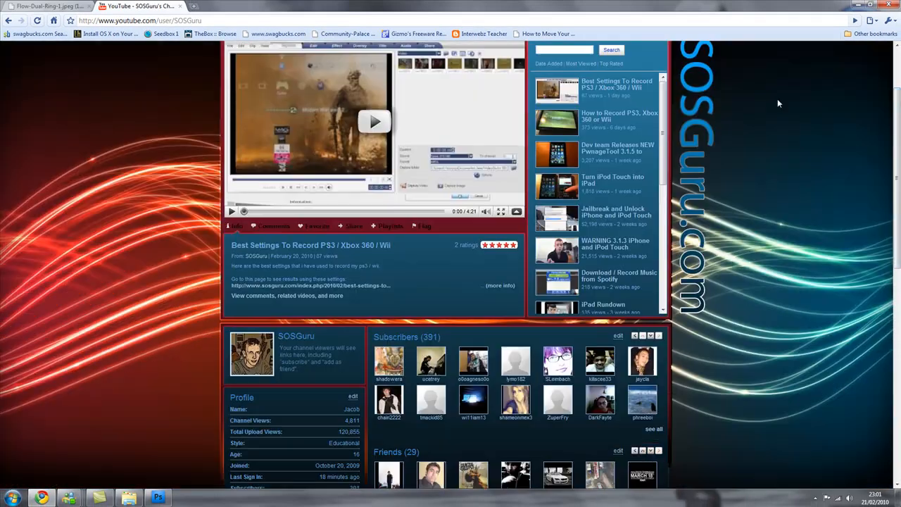
scroll("down", 3)
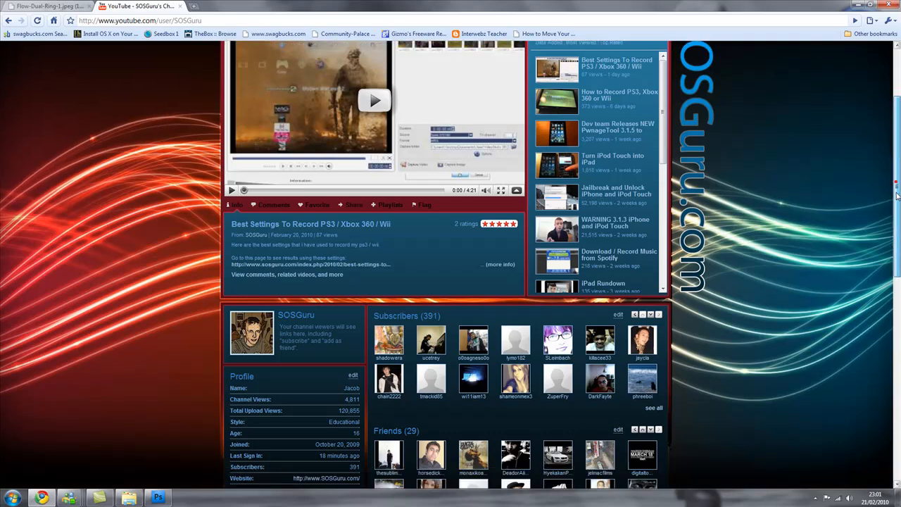
scroll("down", 3)
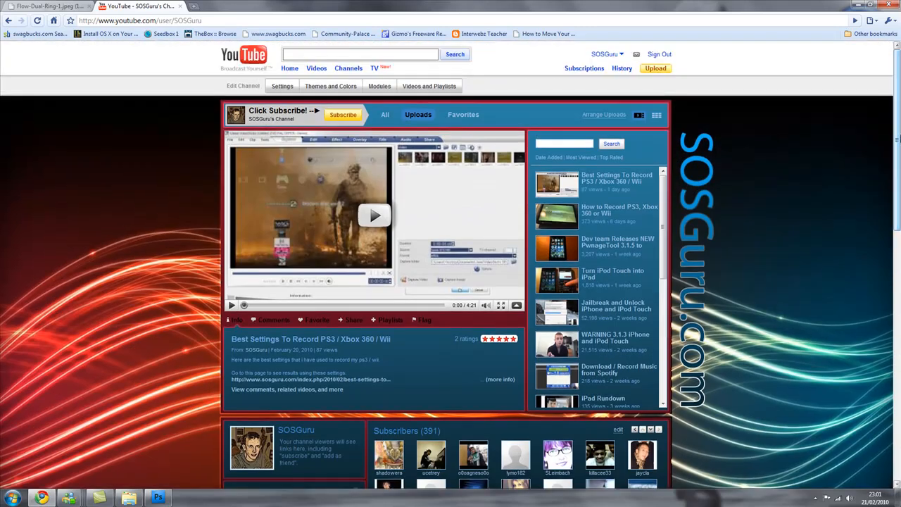
mouse_move(103, 394)
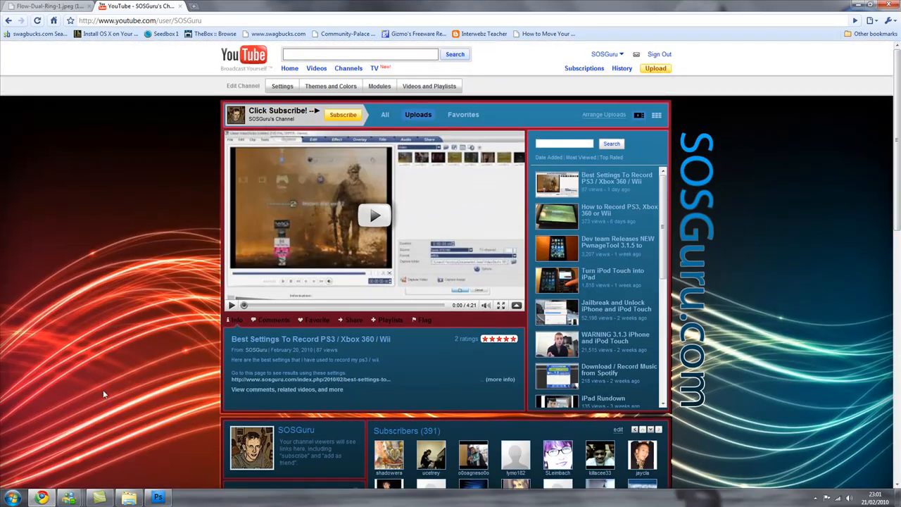